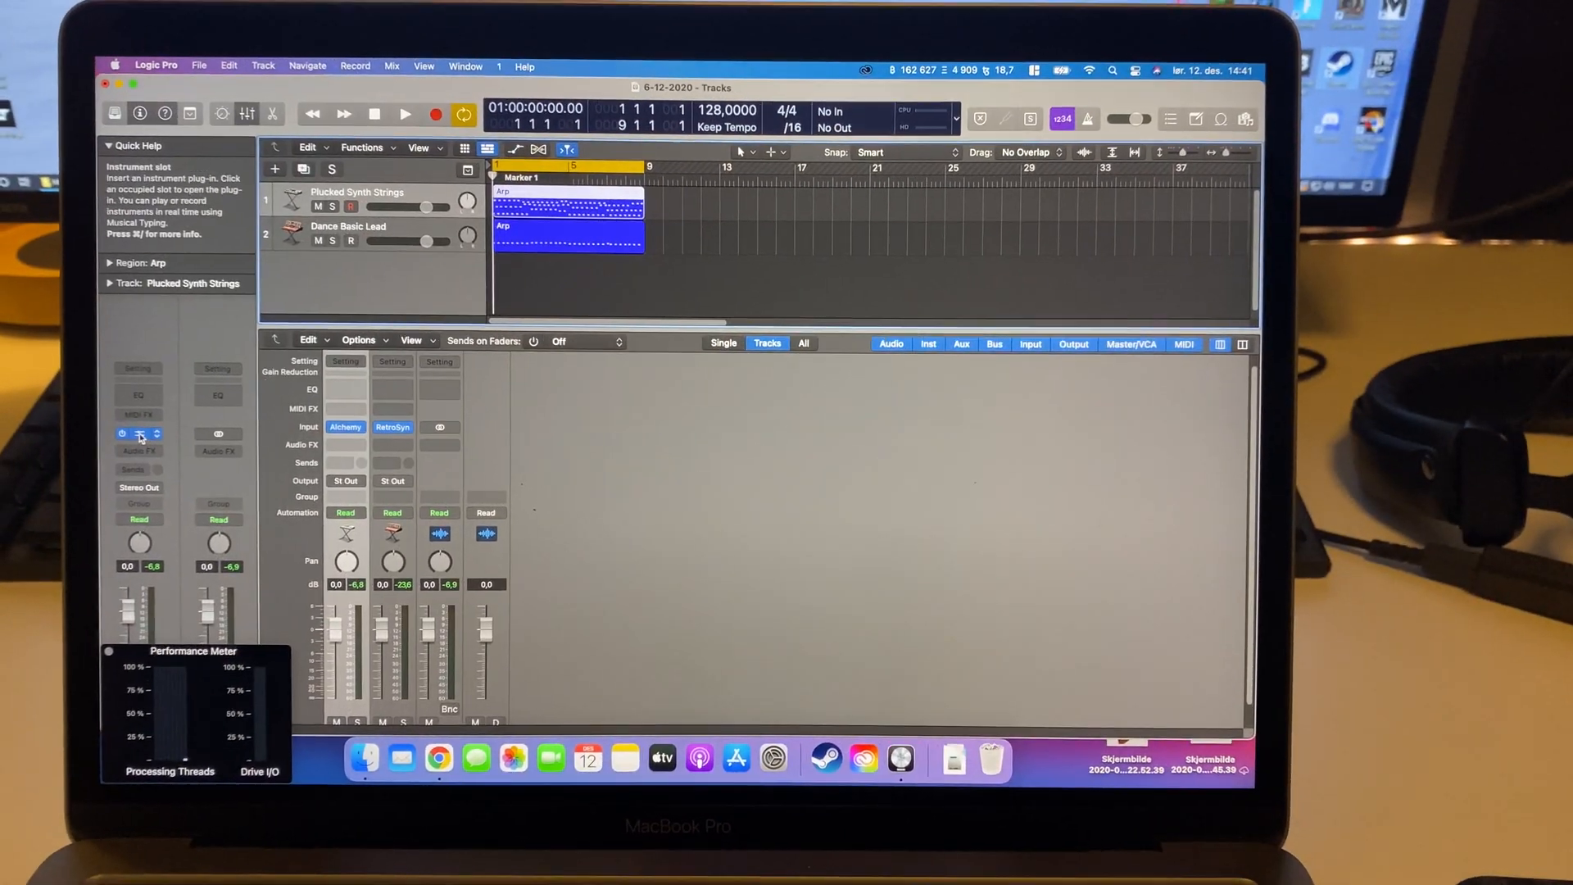
Step: Play back the two-track arrangement of Alchemy strings and RetroSyn lead
left_click(346, 426)
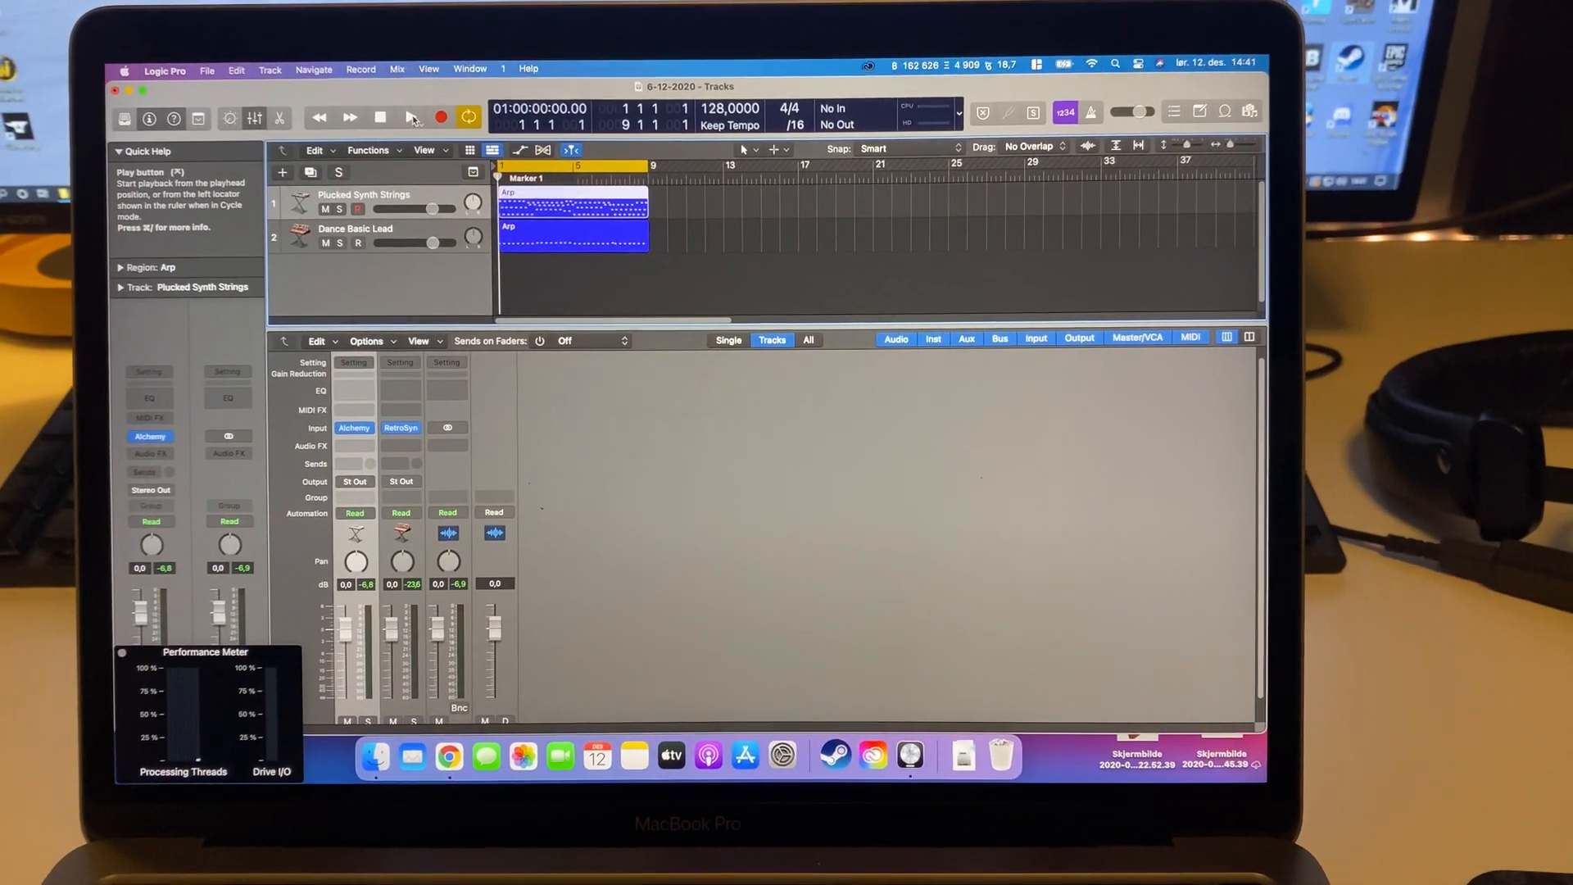
left_click(410, 118)
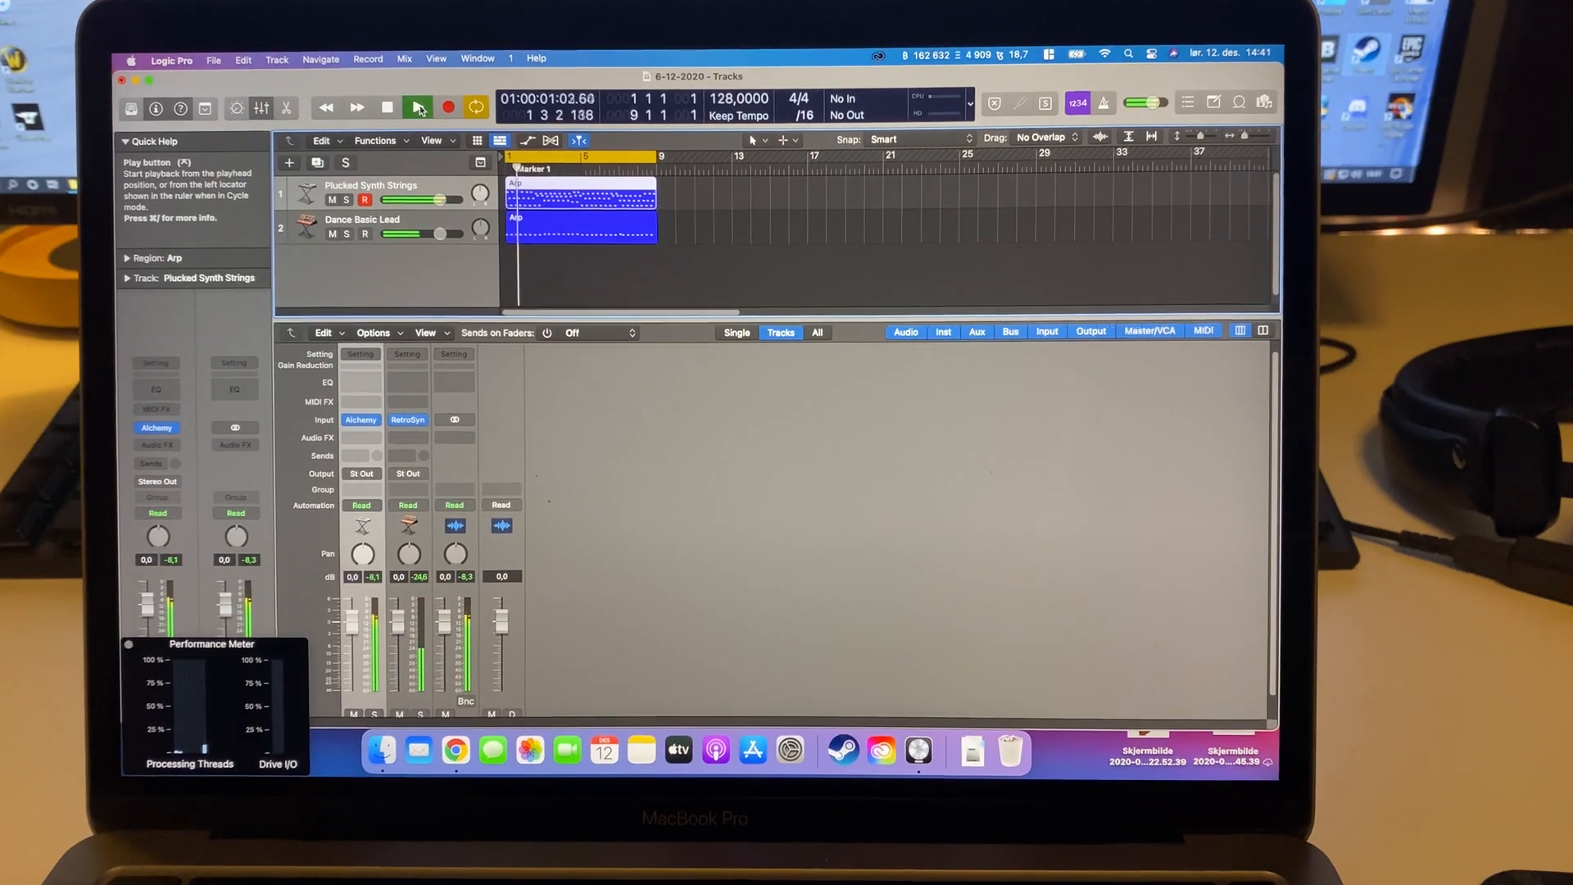
left_click(418, 107)
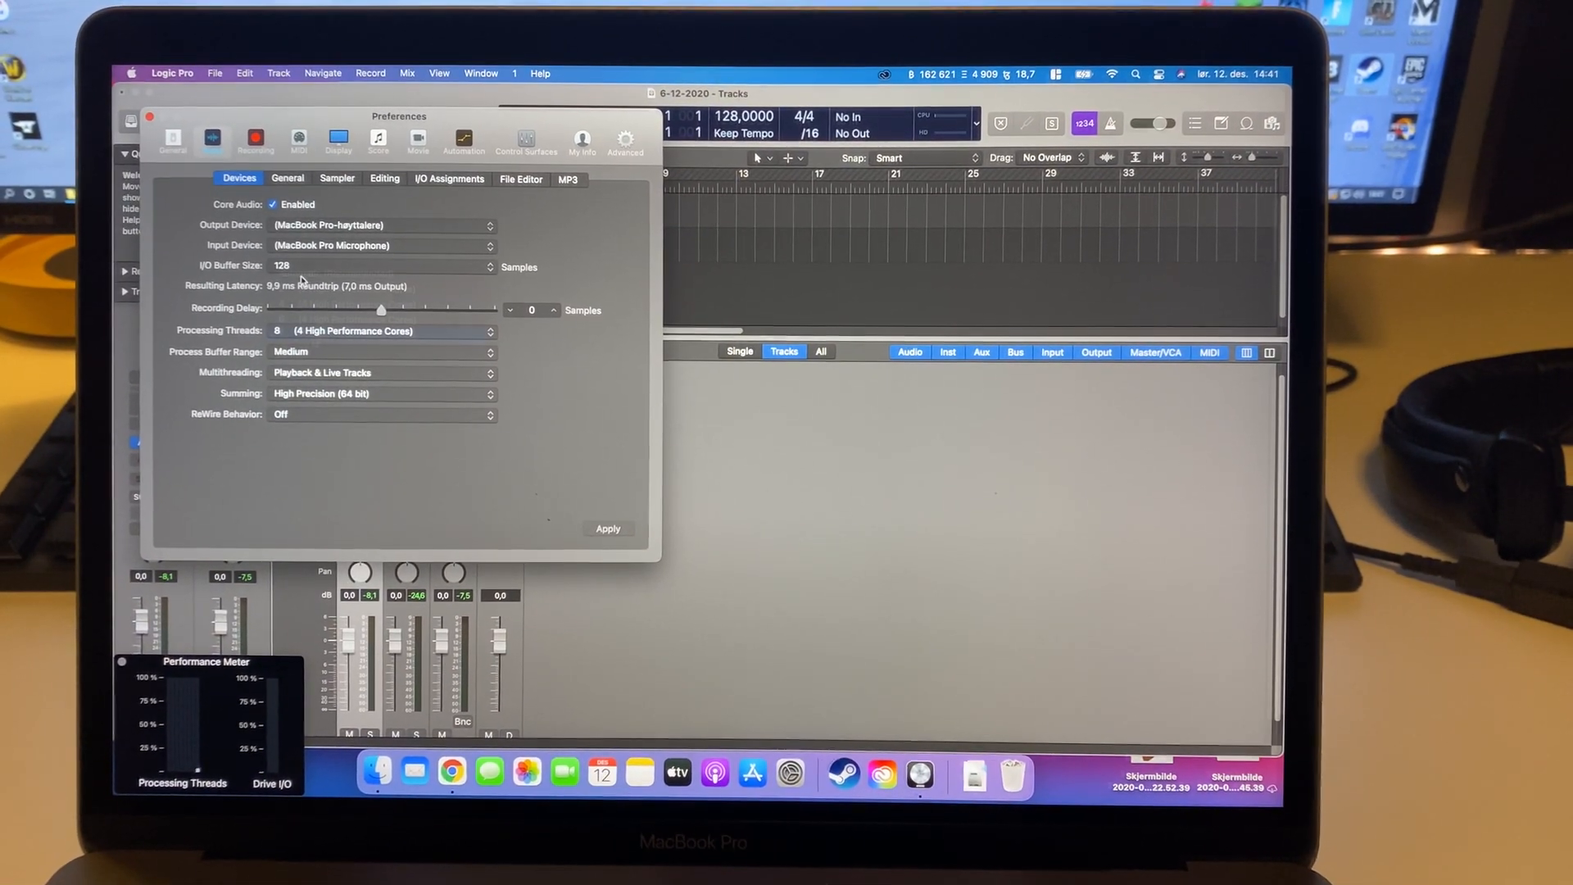
Step: Review the Audio Devices preferences: 128-sample buffer and 8 processing threads
left_click(381, 331)
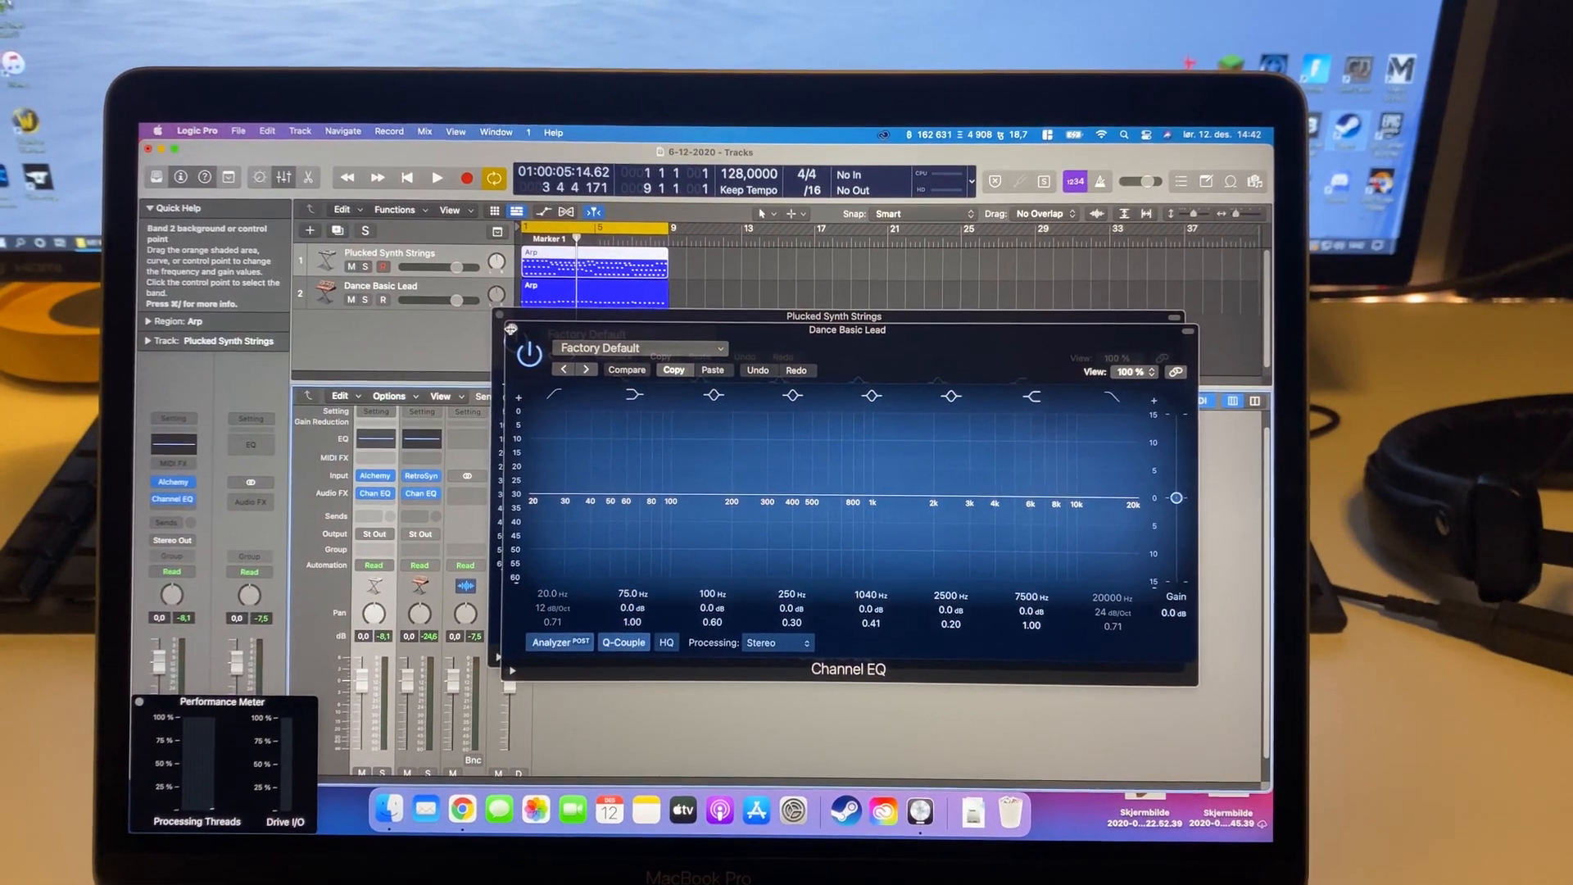
Step: Insert Channel EQ on Plucked Synth Strings and Dance Basic Lead, closing its editor
left_click(512, 327)
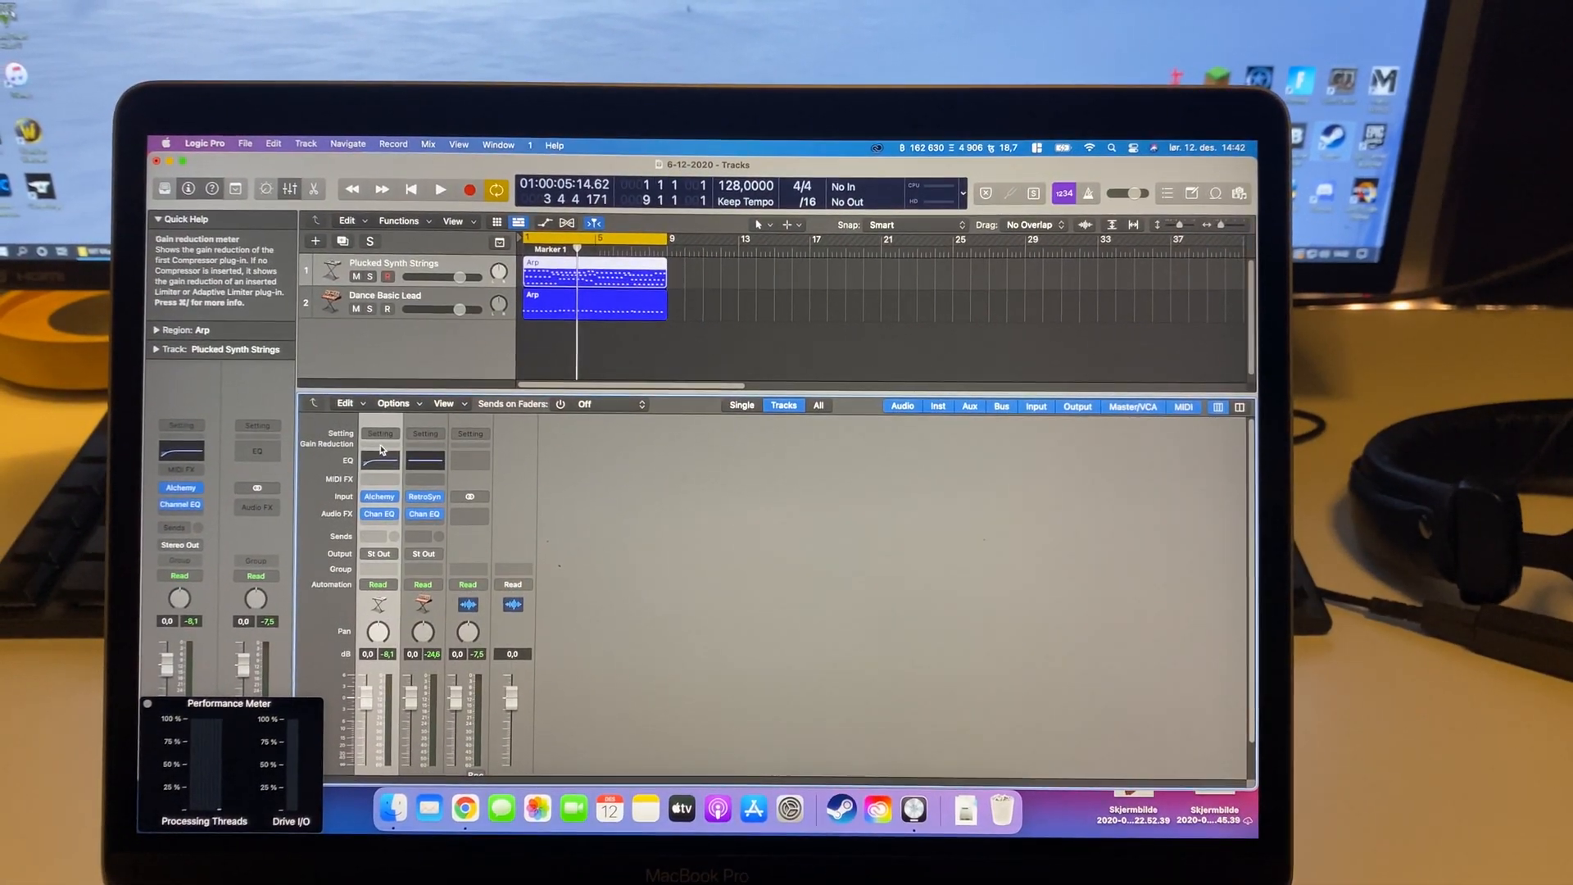
left_click(378, 449)
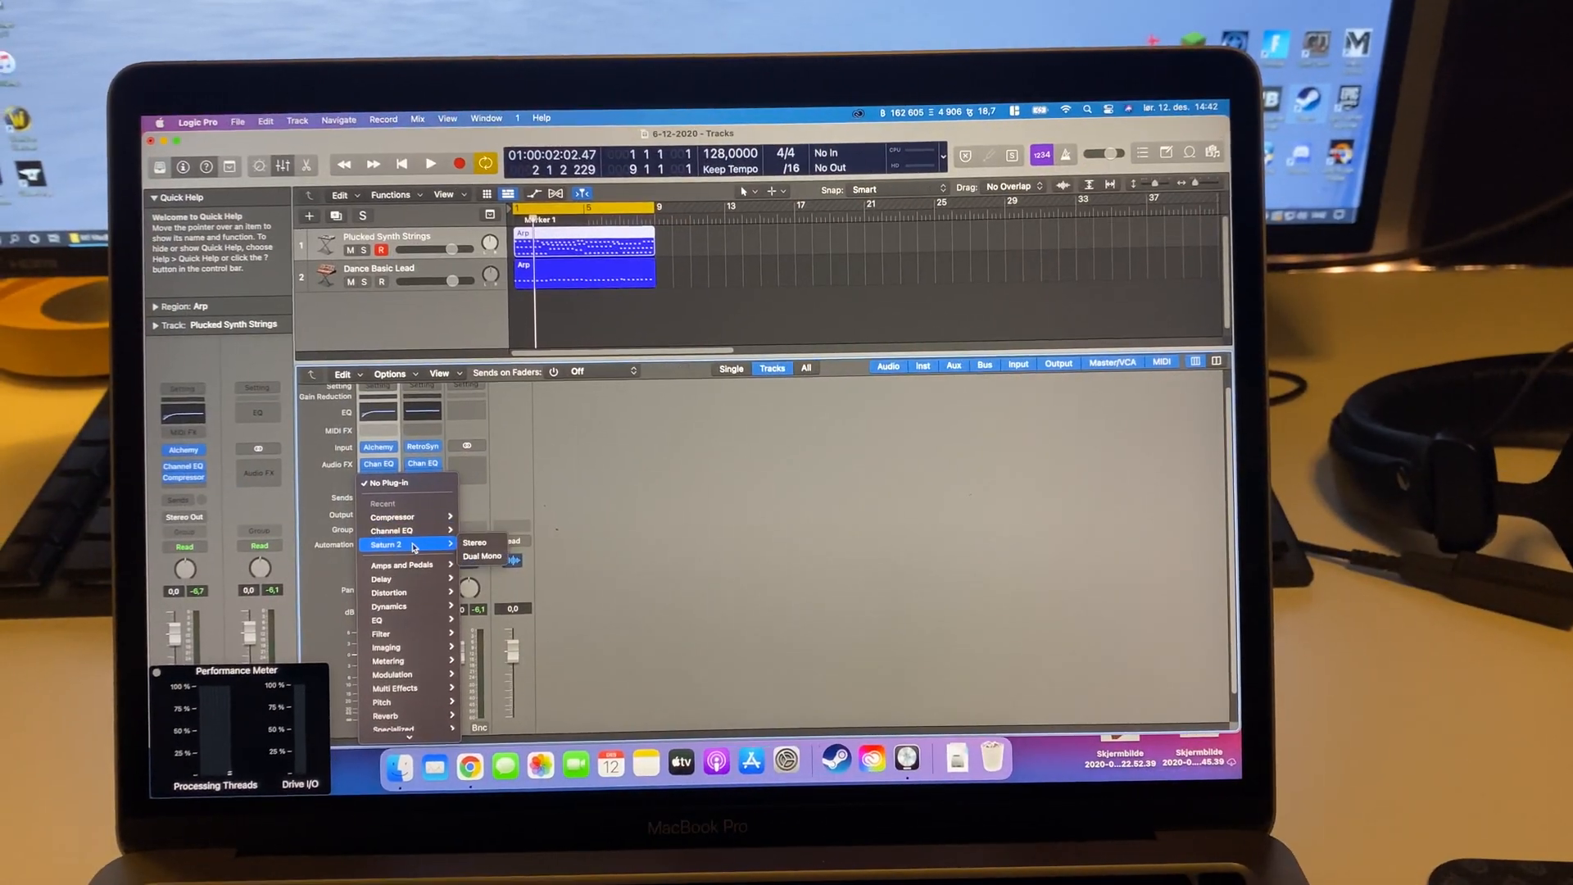
Step: Insert Saturn 2 (Stereo) after the compressor and raise its band drive during playback
left_click(475, 542)
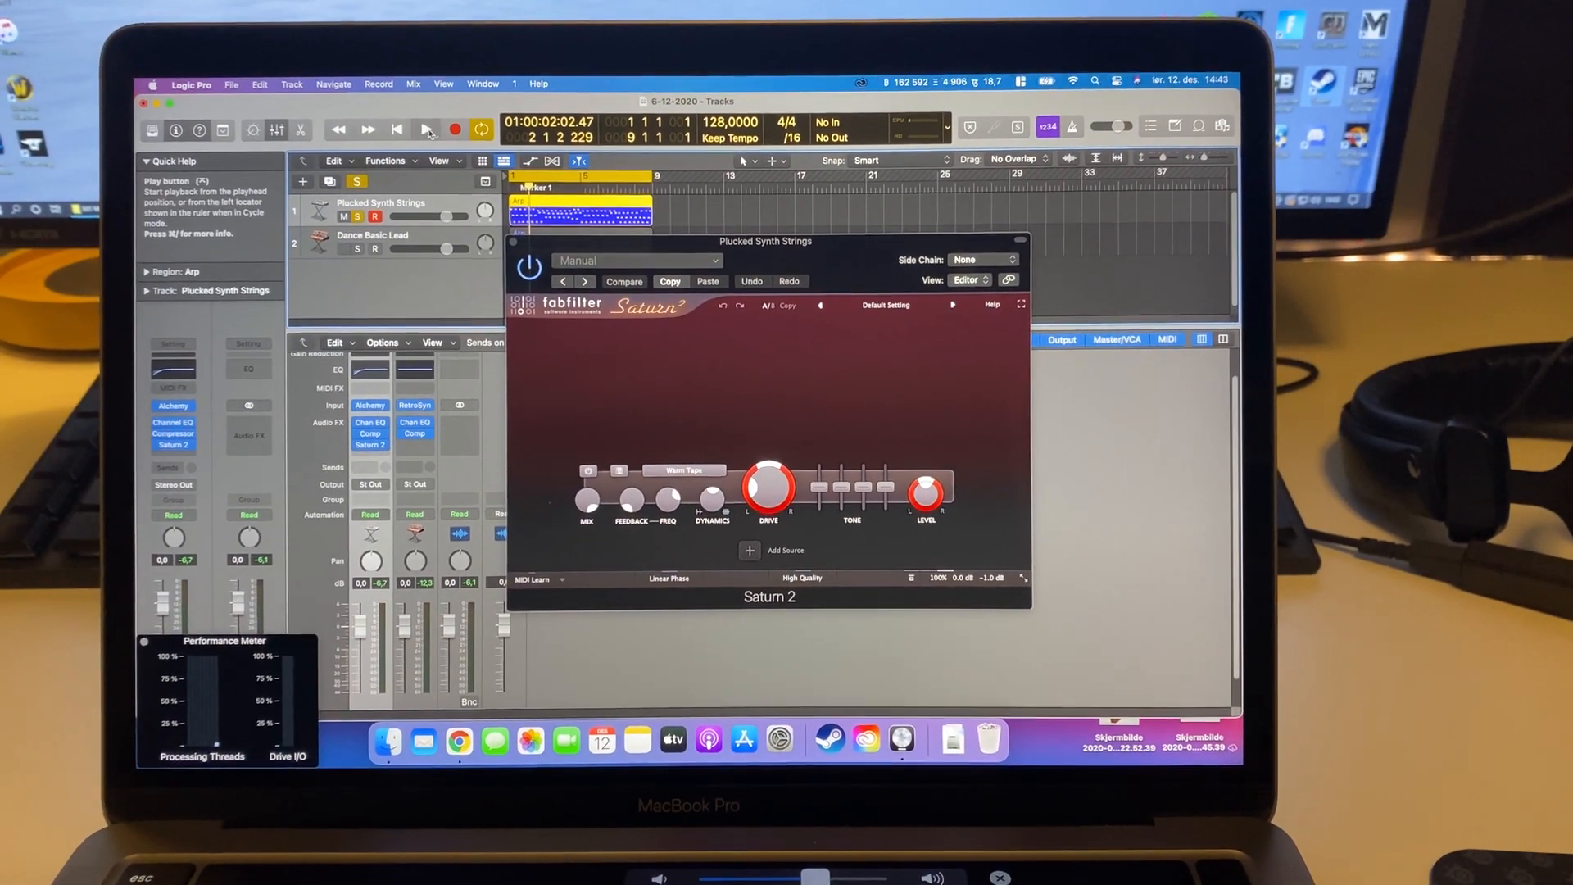
left_click(434, 141)
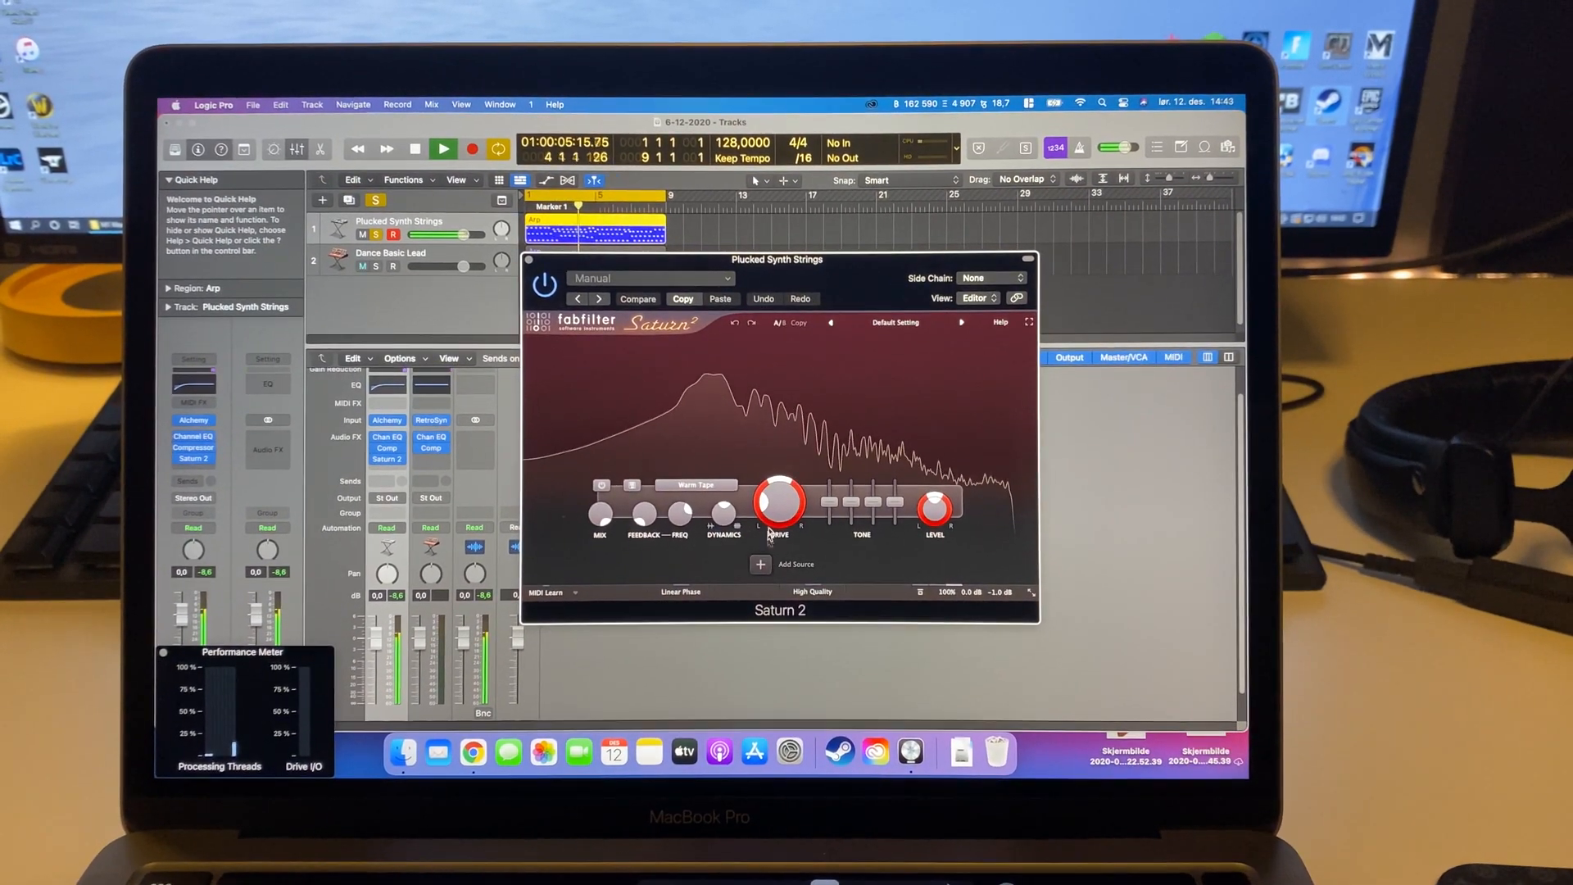
left_click(637, 299)
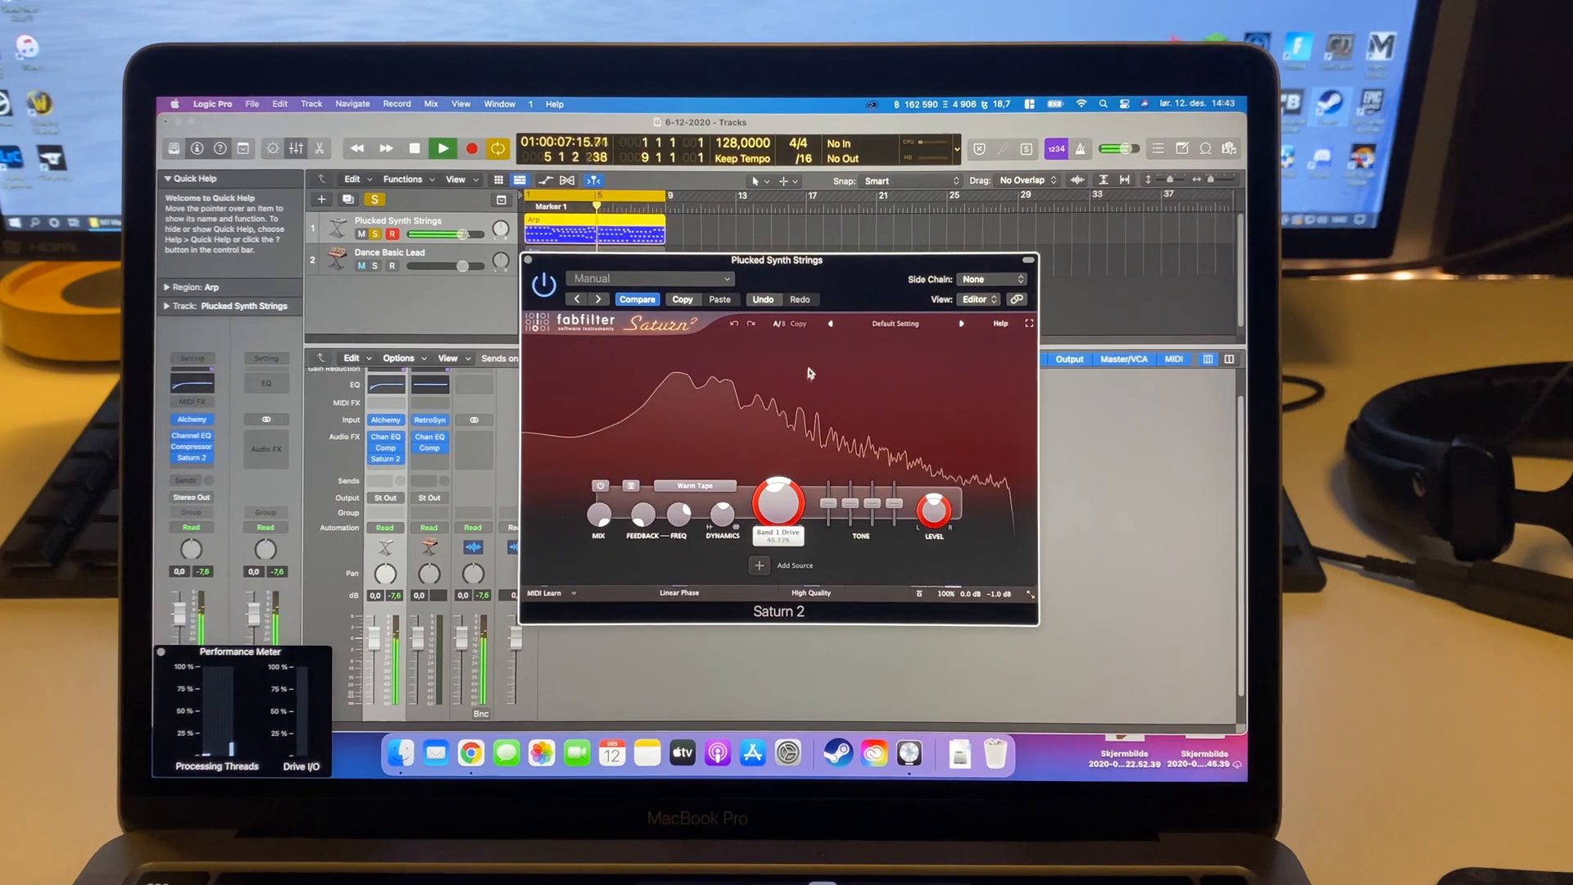
left_click(442, 149)
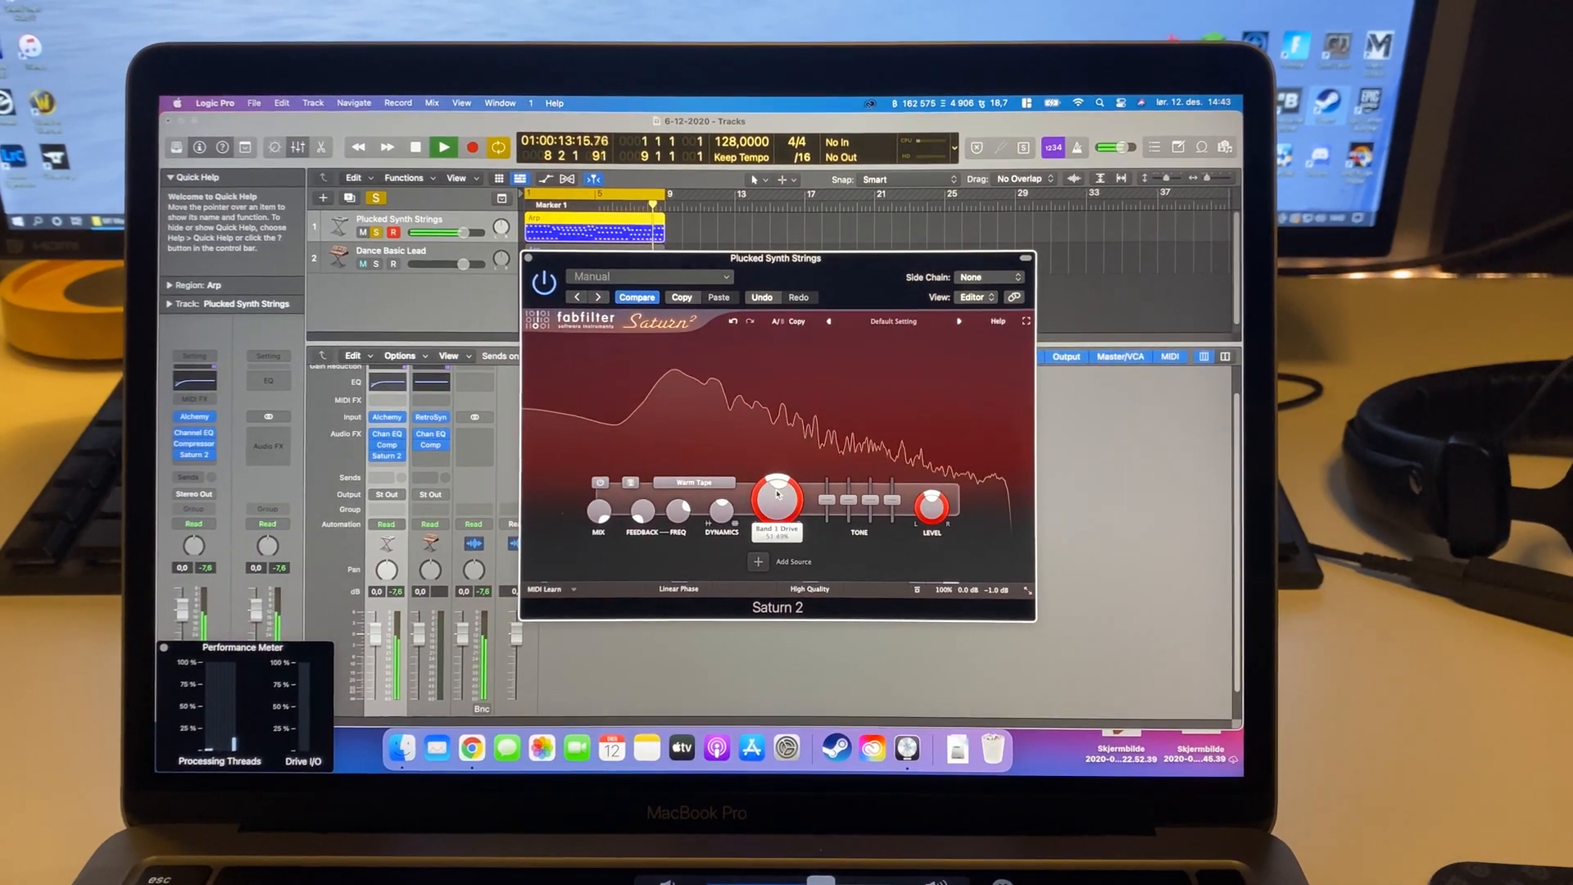
left_click(440, 148)
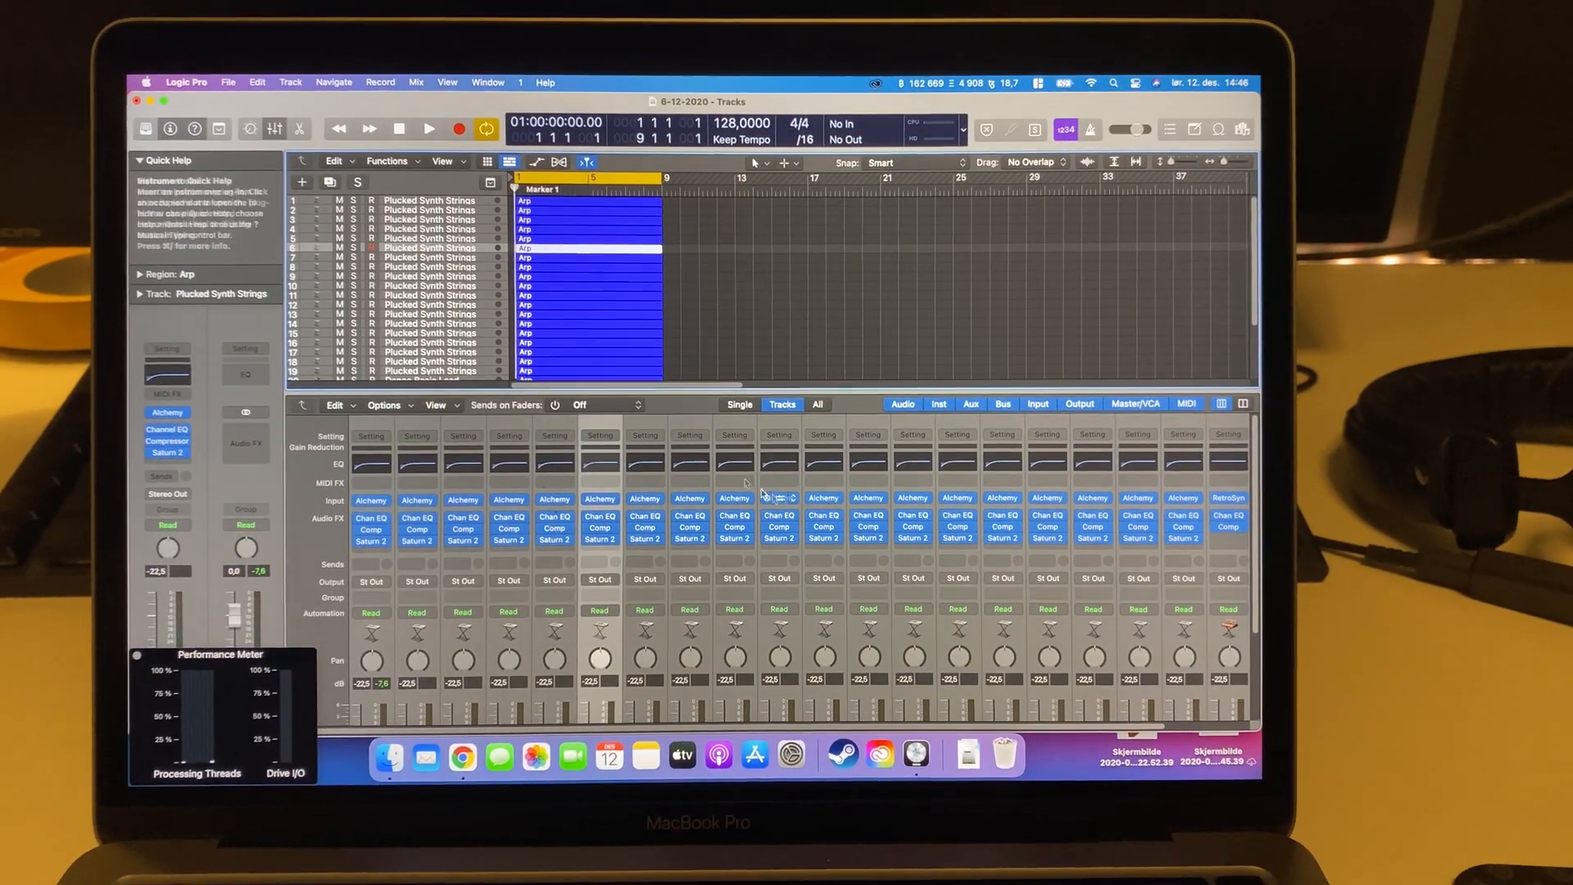
Step: Play back the duplicated Plucked Synth Strings tracks with the full effect chain
left_click(427, 127)
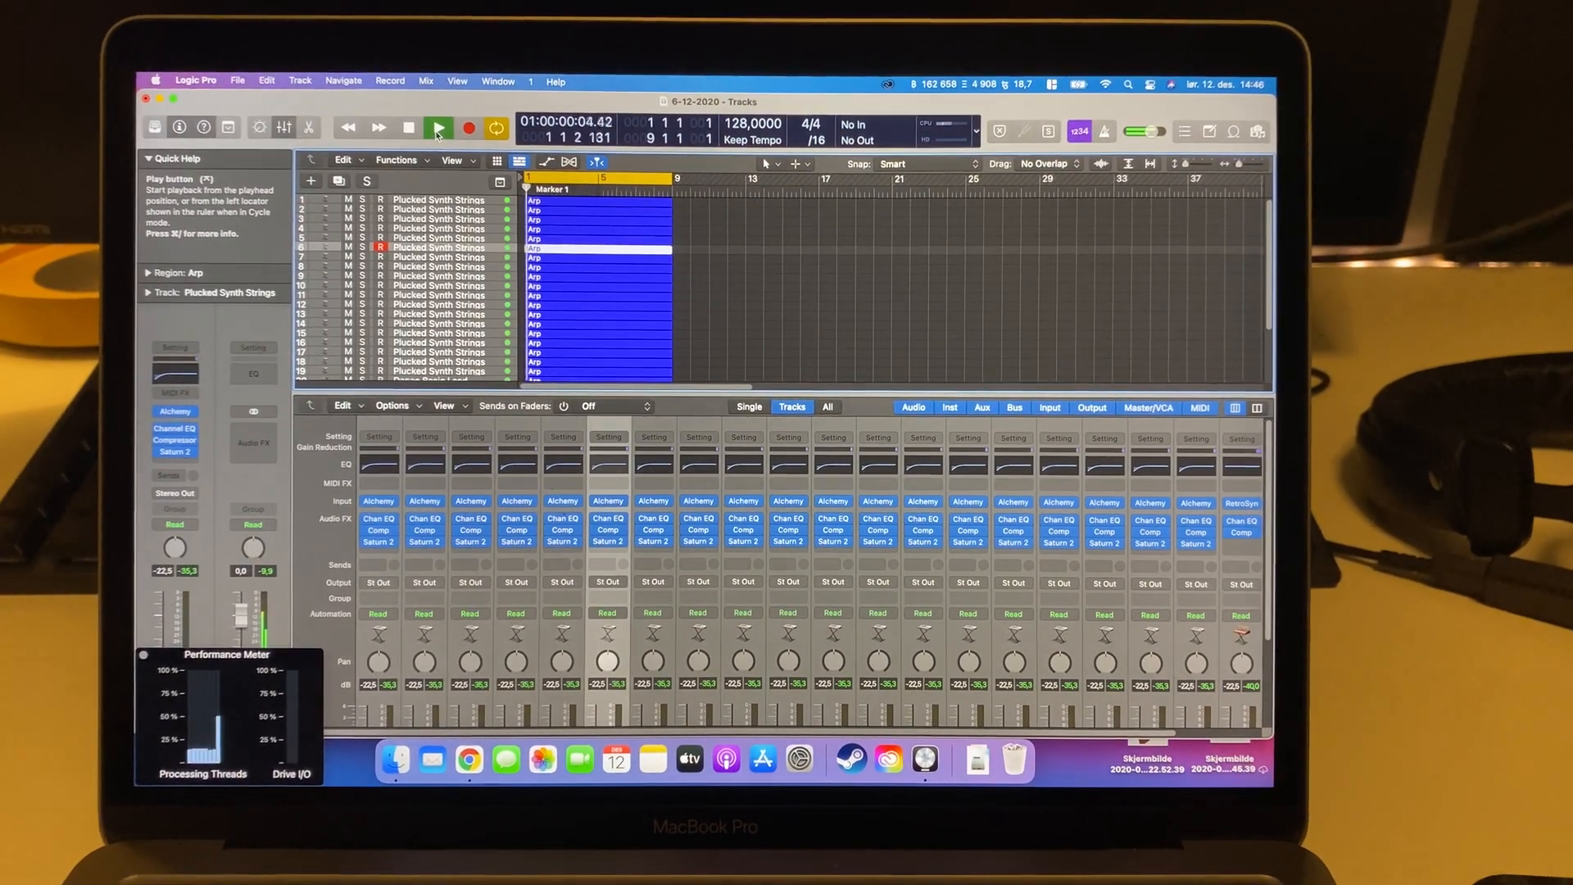
left_click(436, 100)
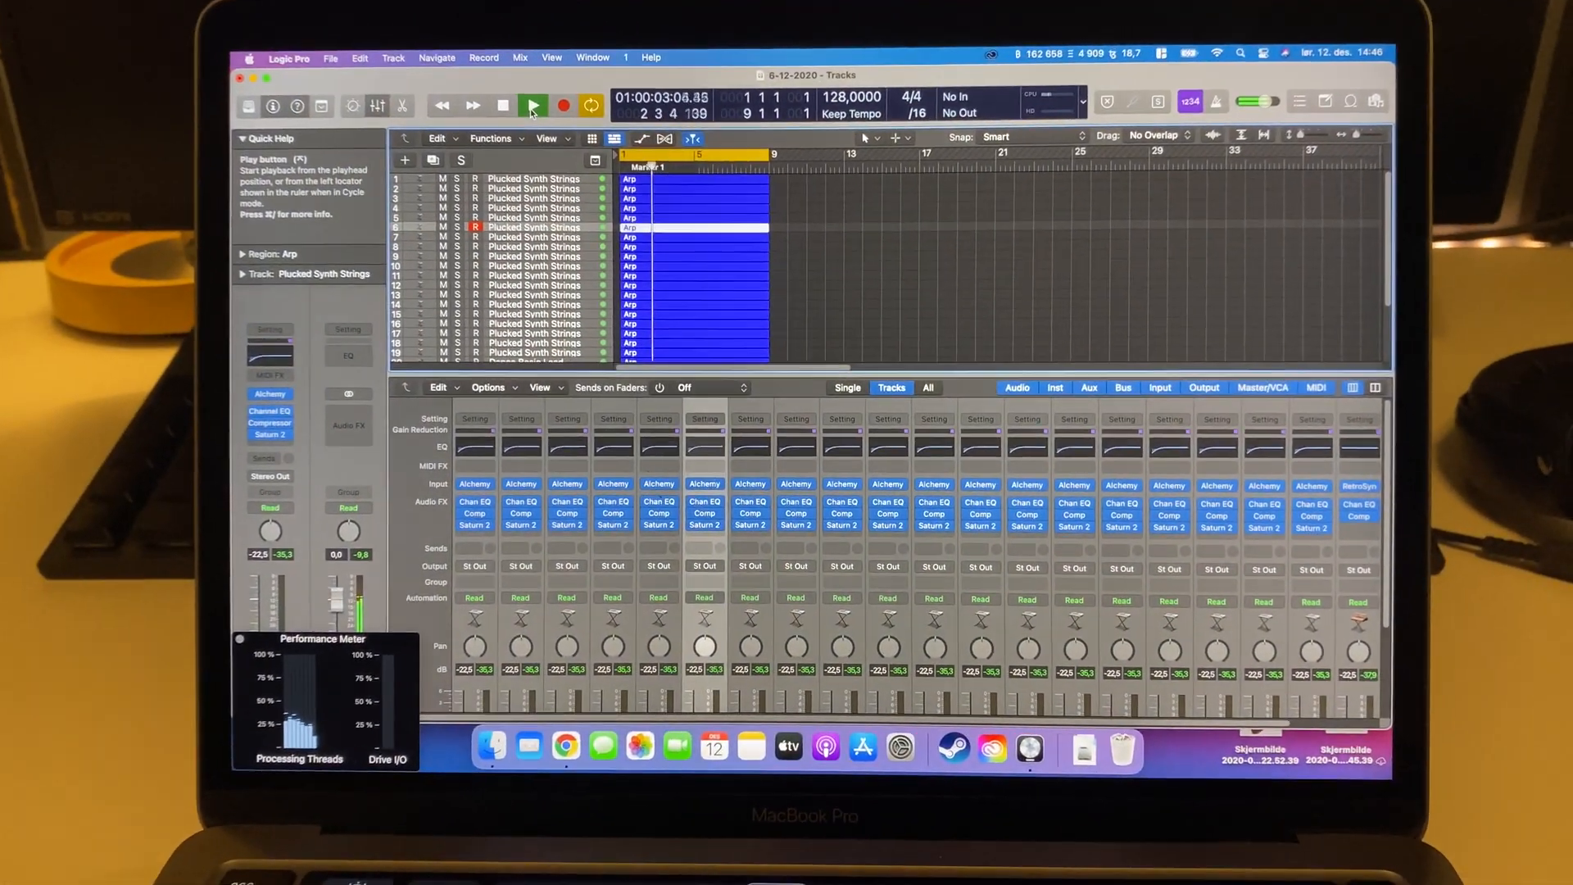
left_click(531, 104)
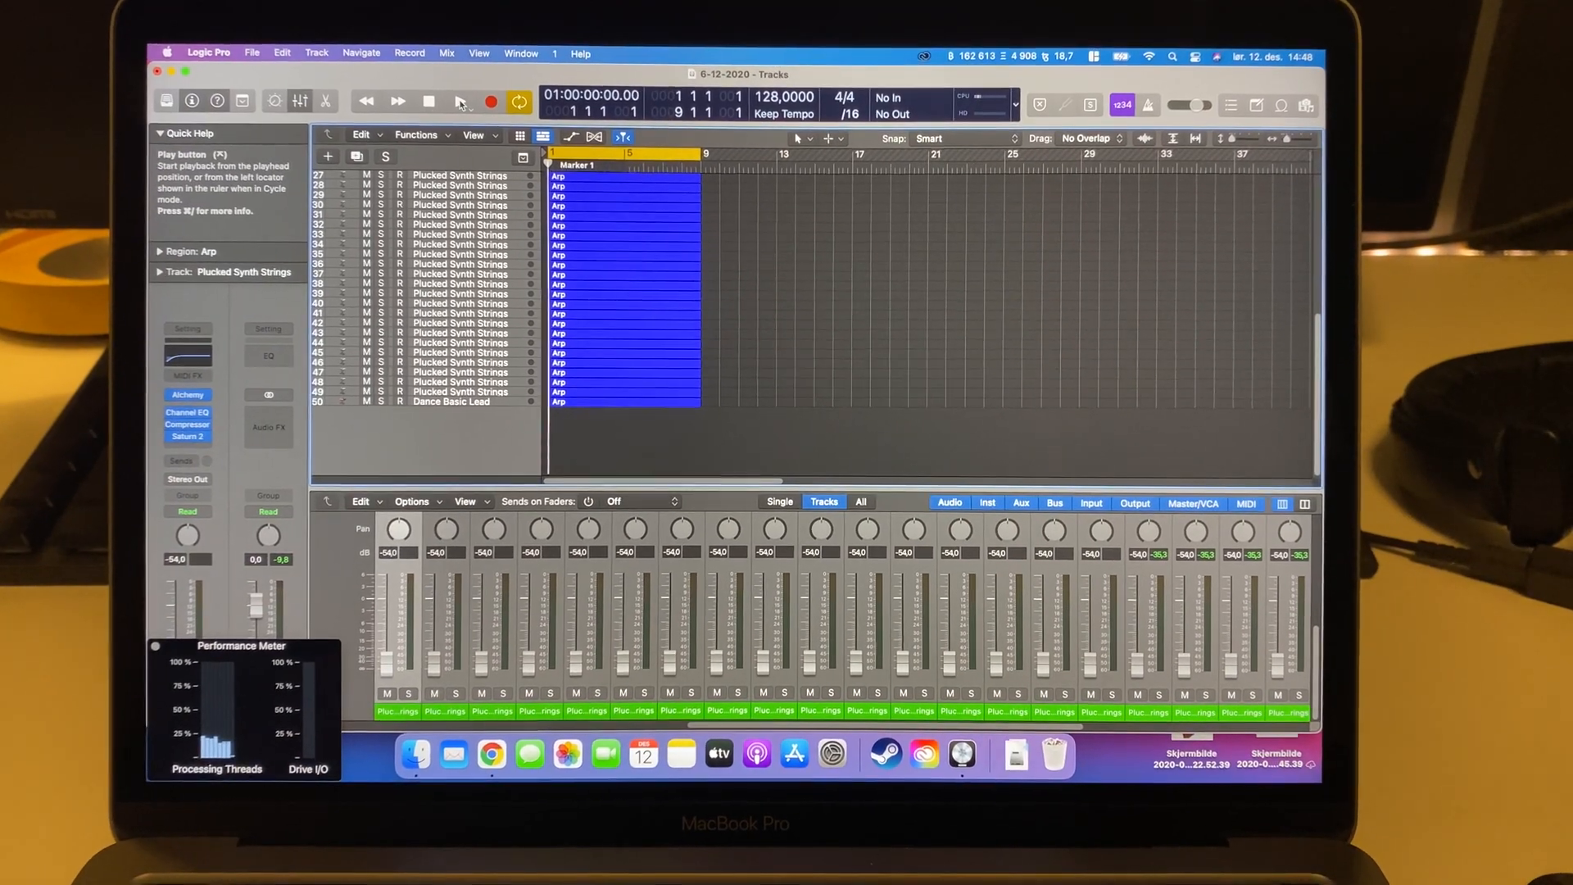
Step: Play back the 50-track project with strings faders at -54 dB
left_click(462, 131)
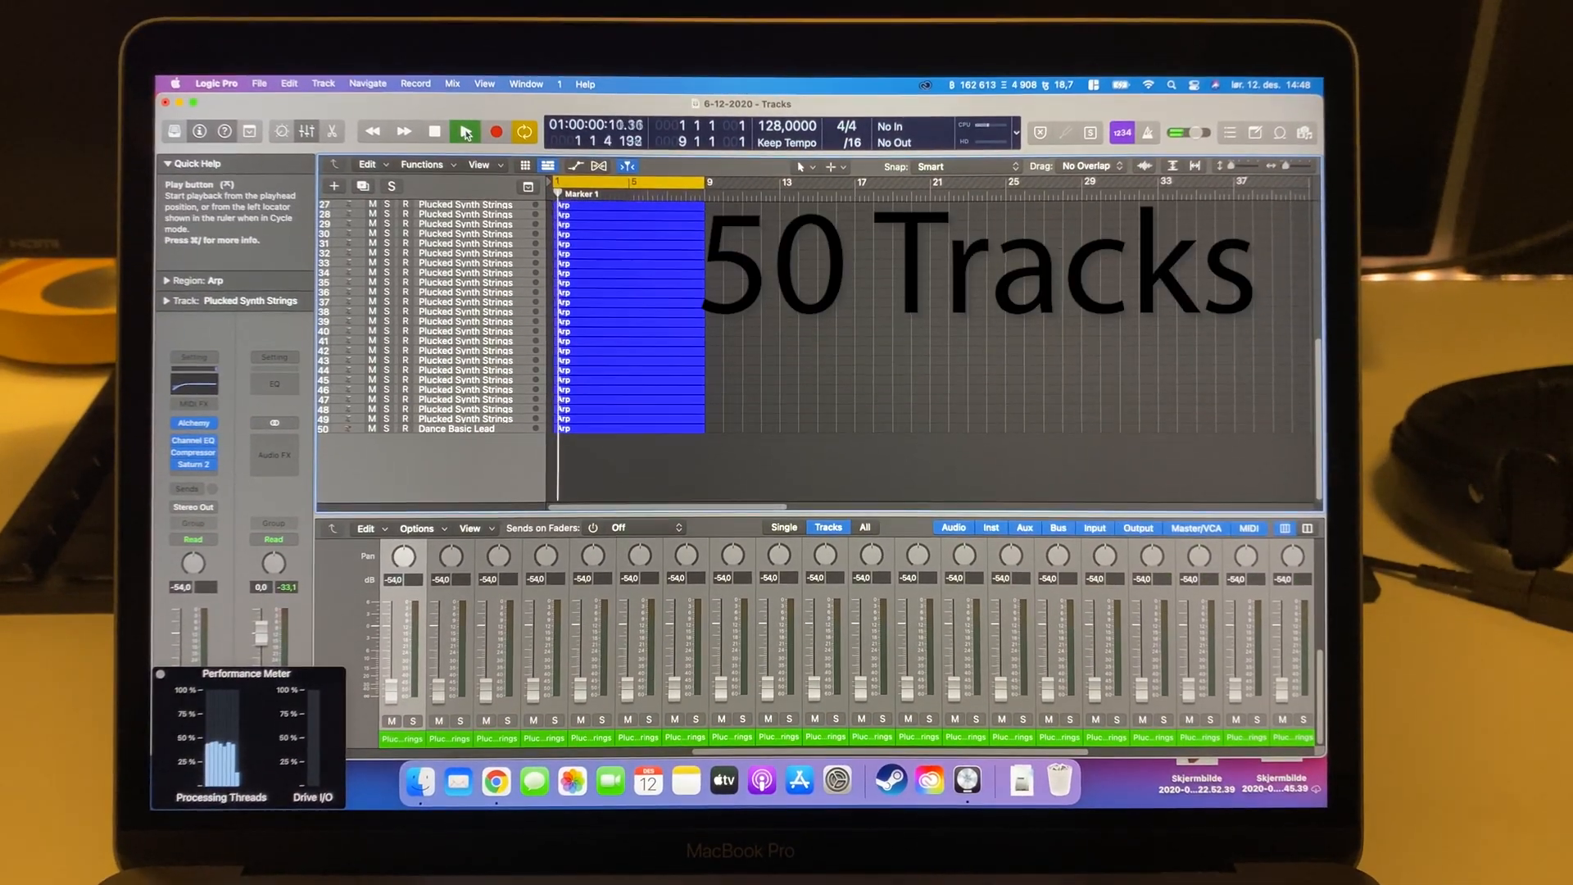
left_click(462, 131)
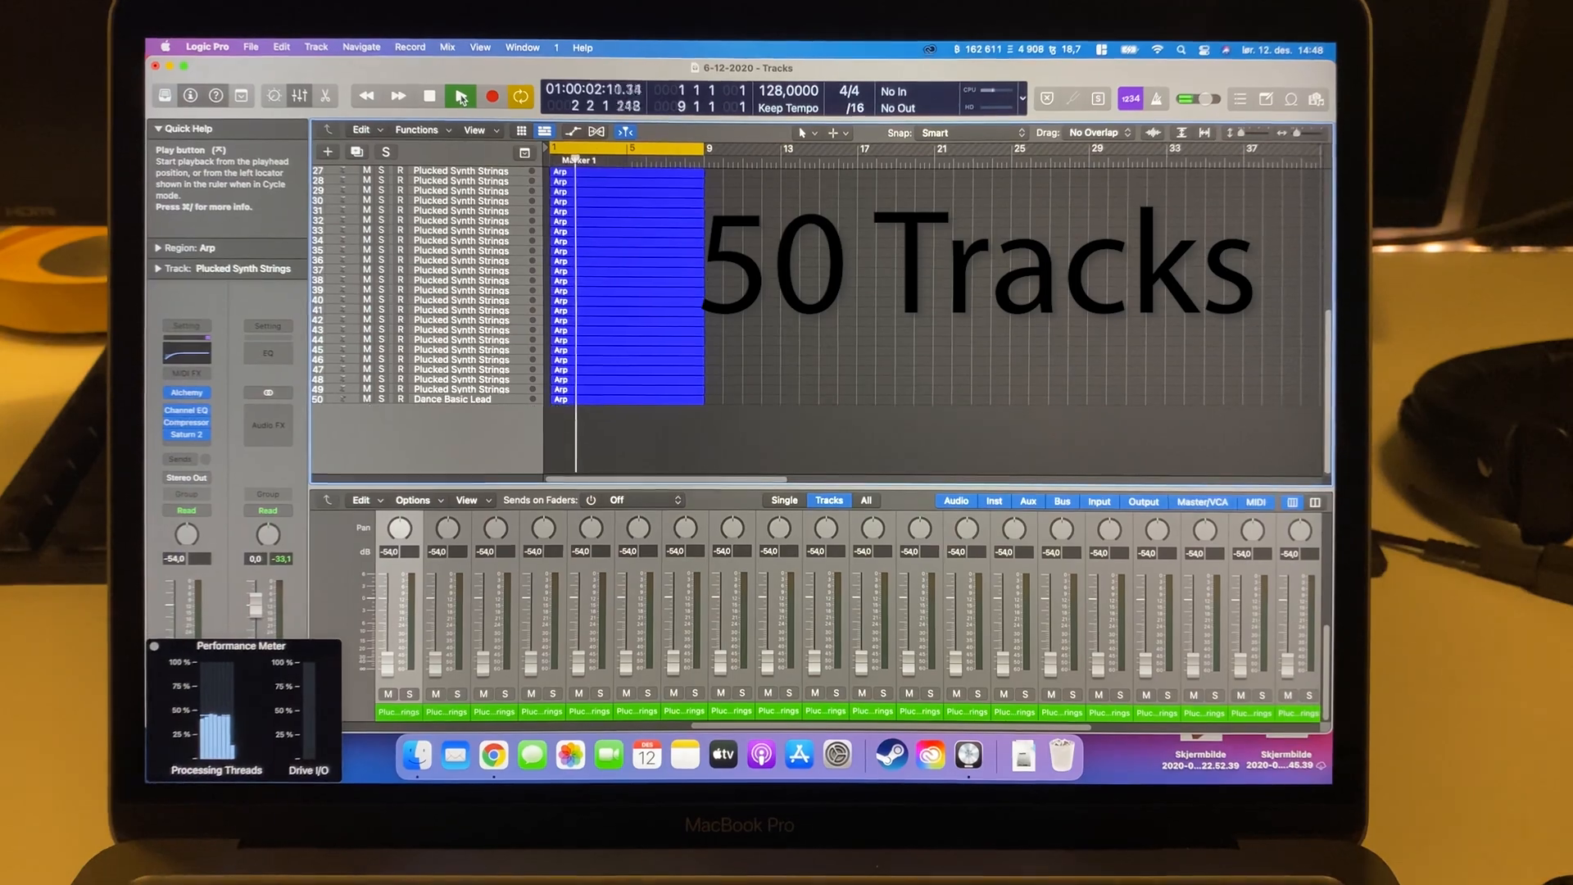
left_click(459, 95)
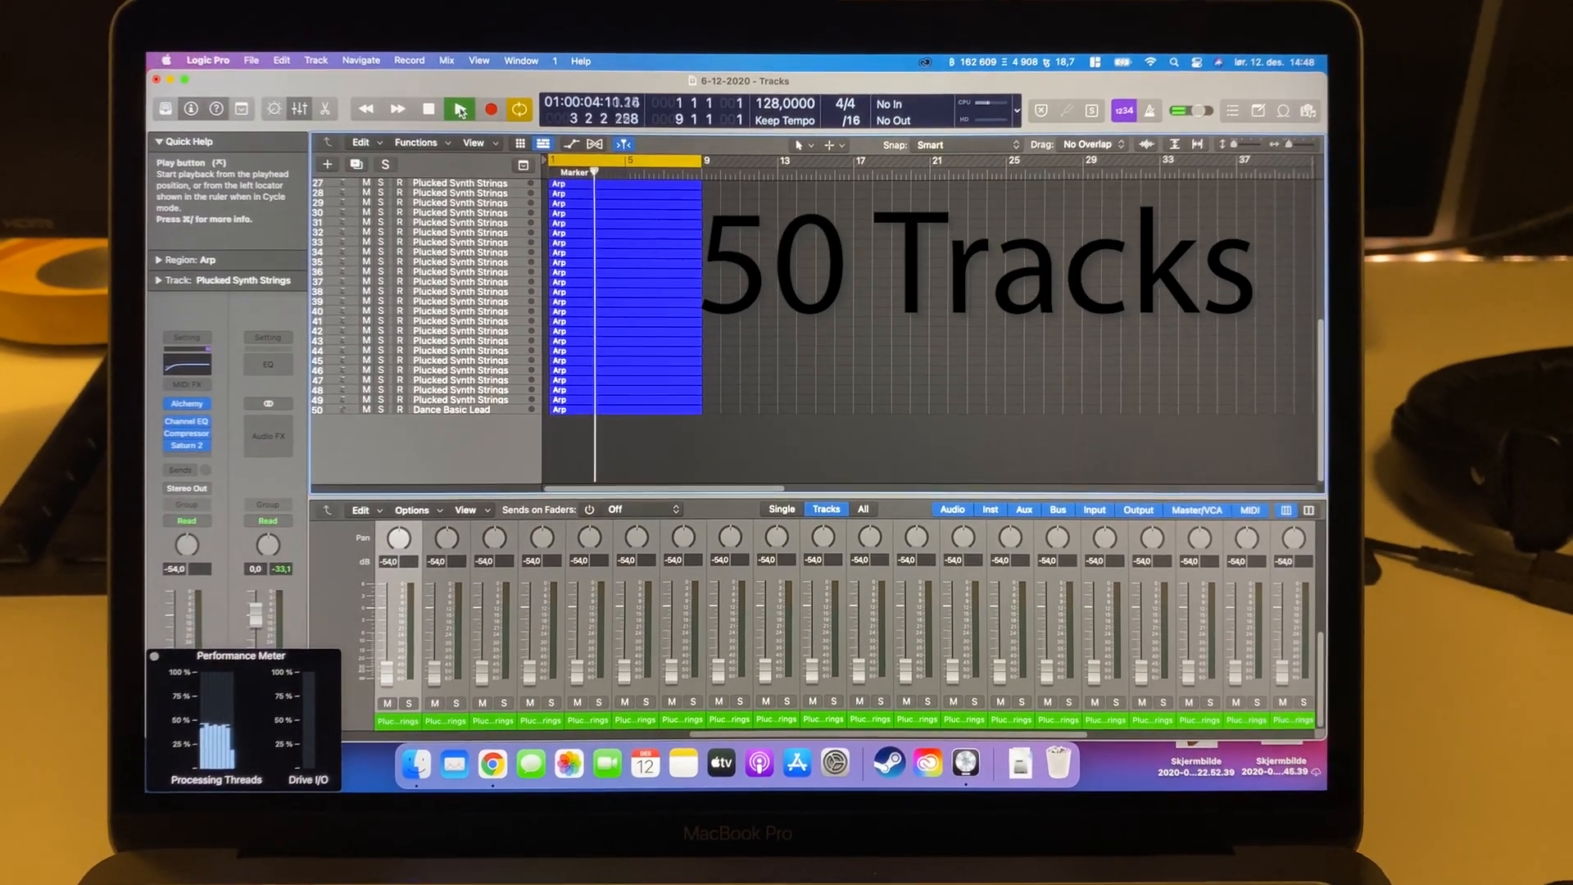
left_click(449, 108)
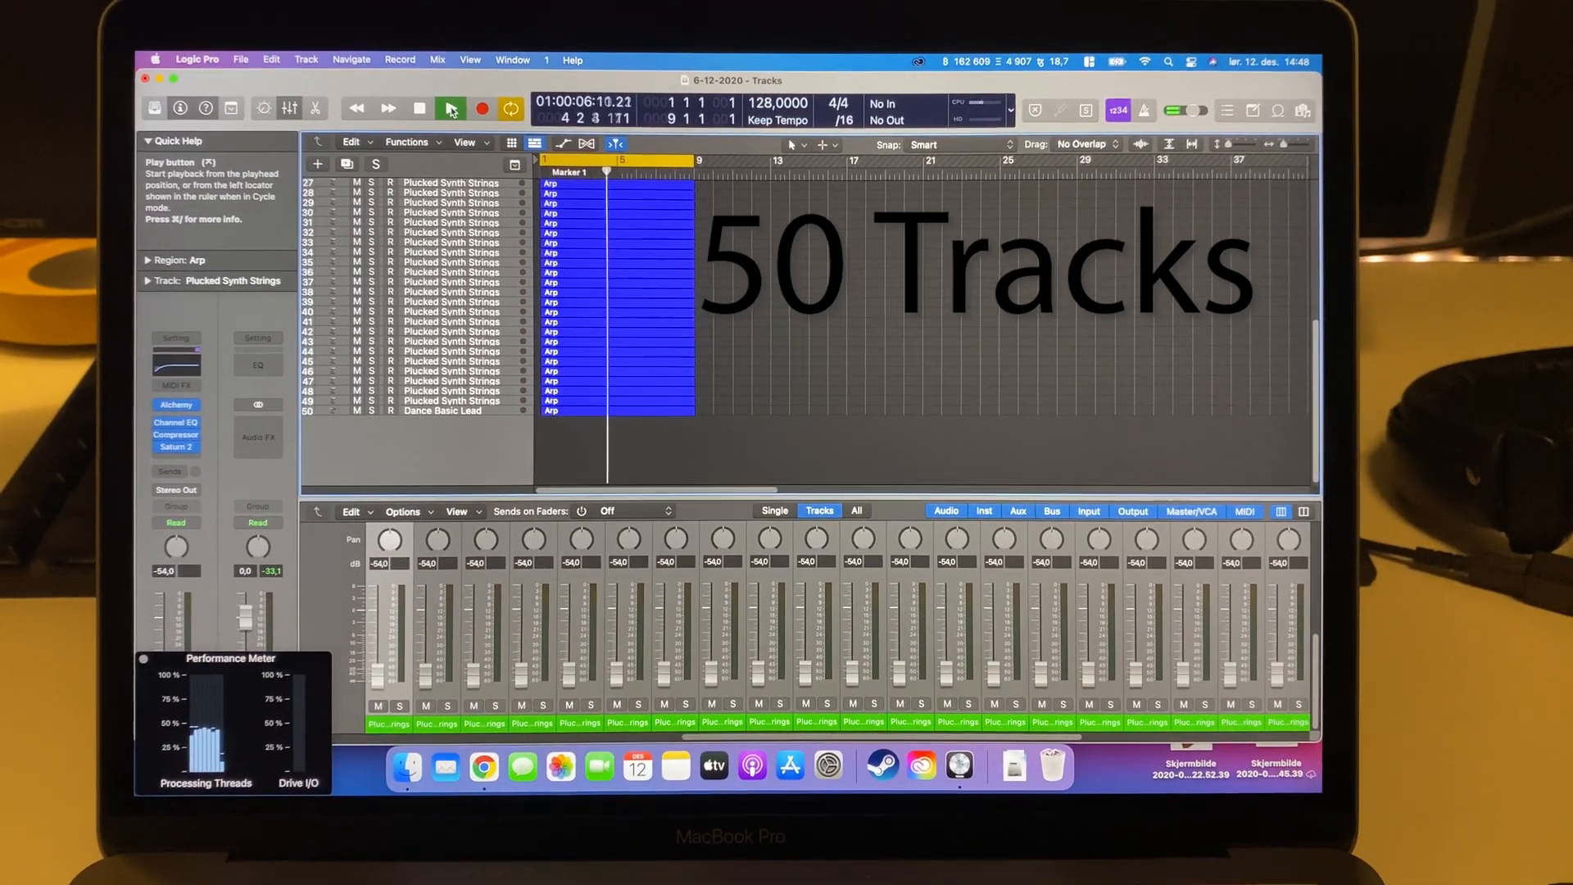
left_click(449, 108)
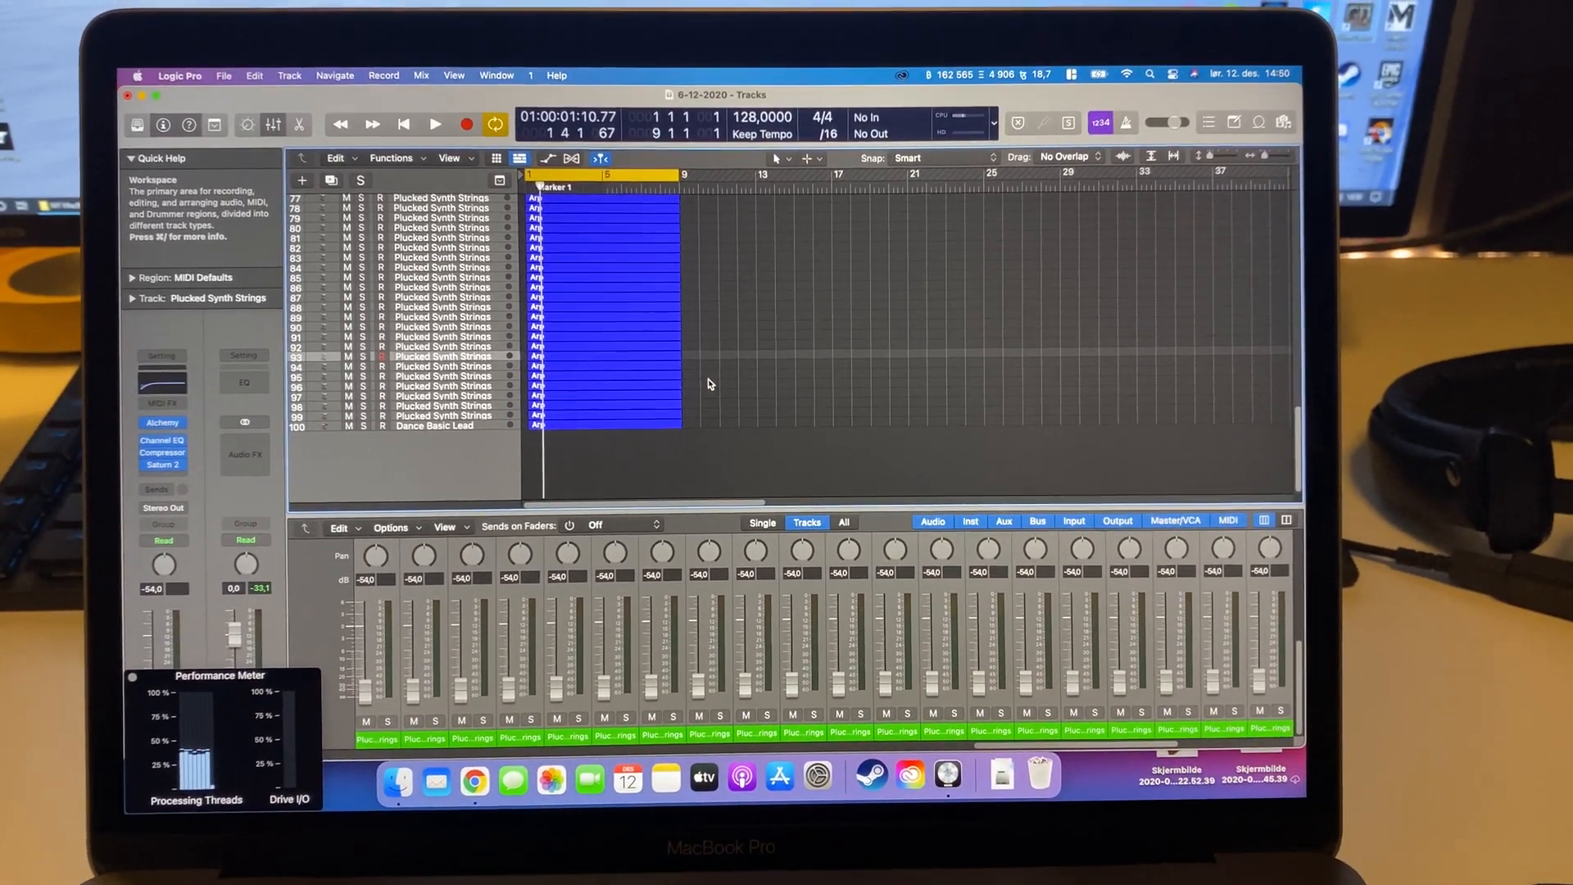
Step: Play back the 100 Alchemy tracks carrying Channel EQ, Compressor and Saturn 2
left_click(435, 125)
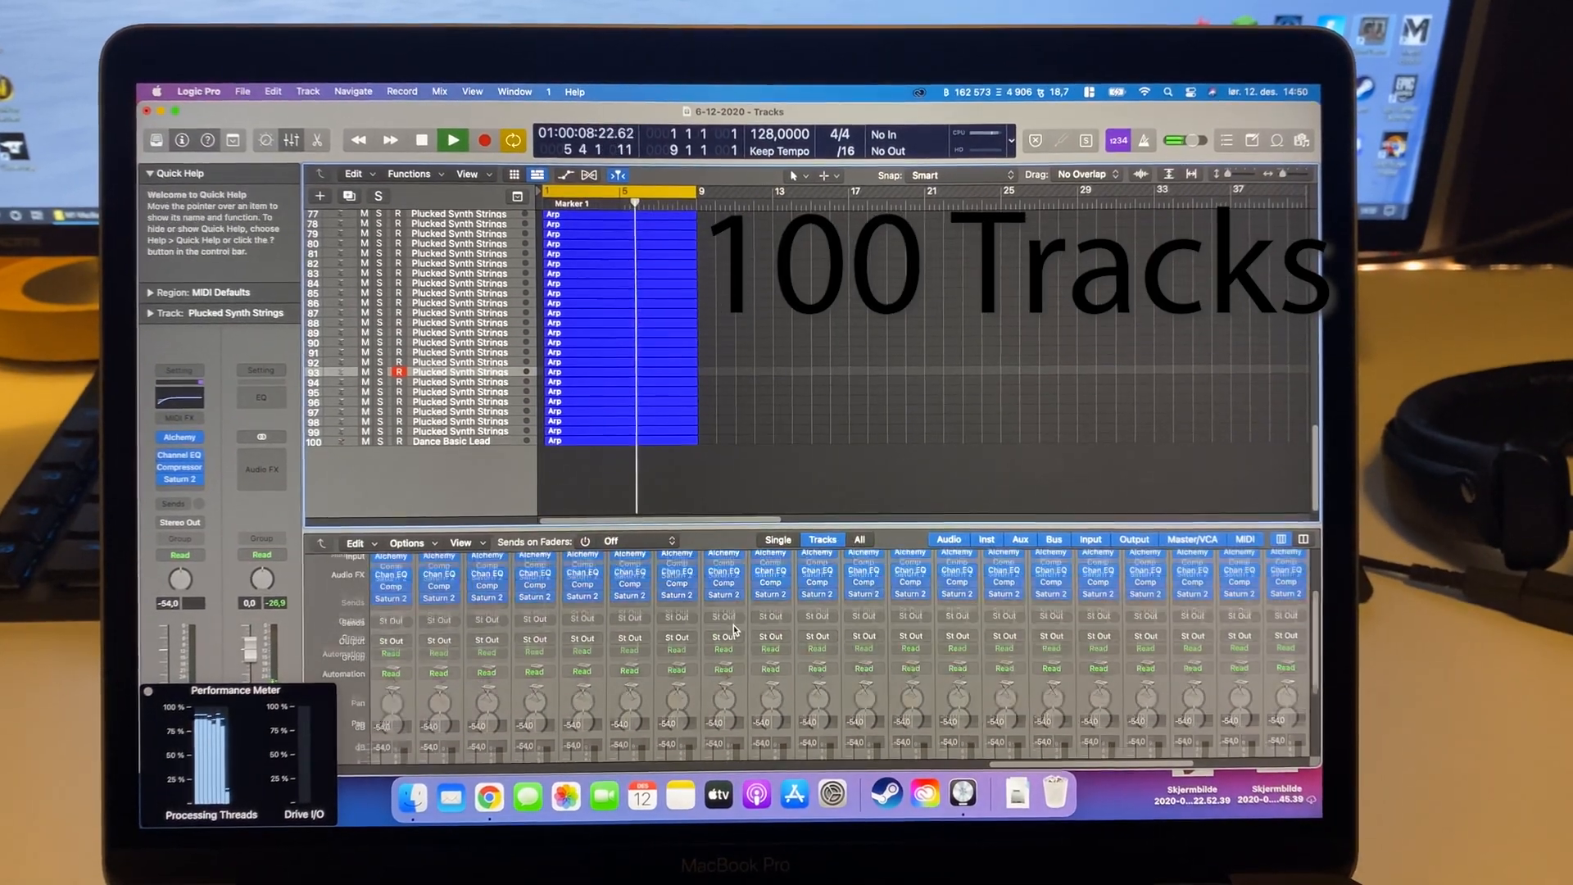
left_click(452, 133)
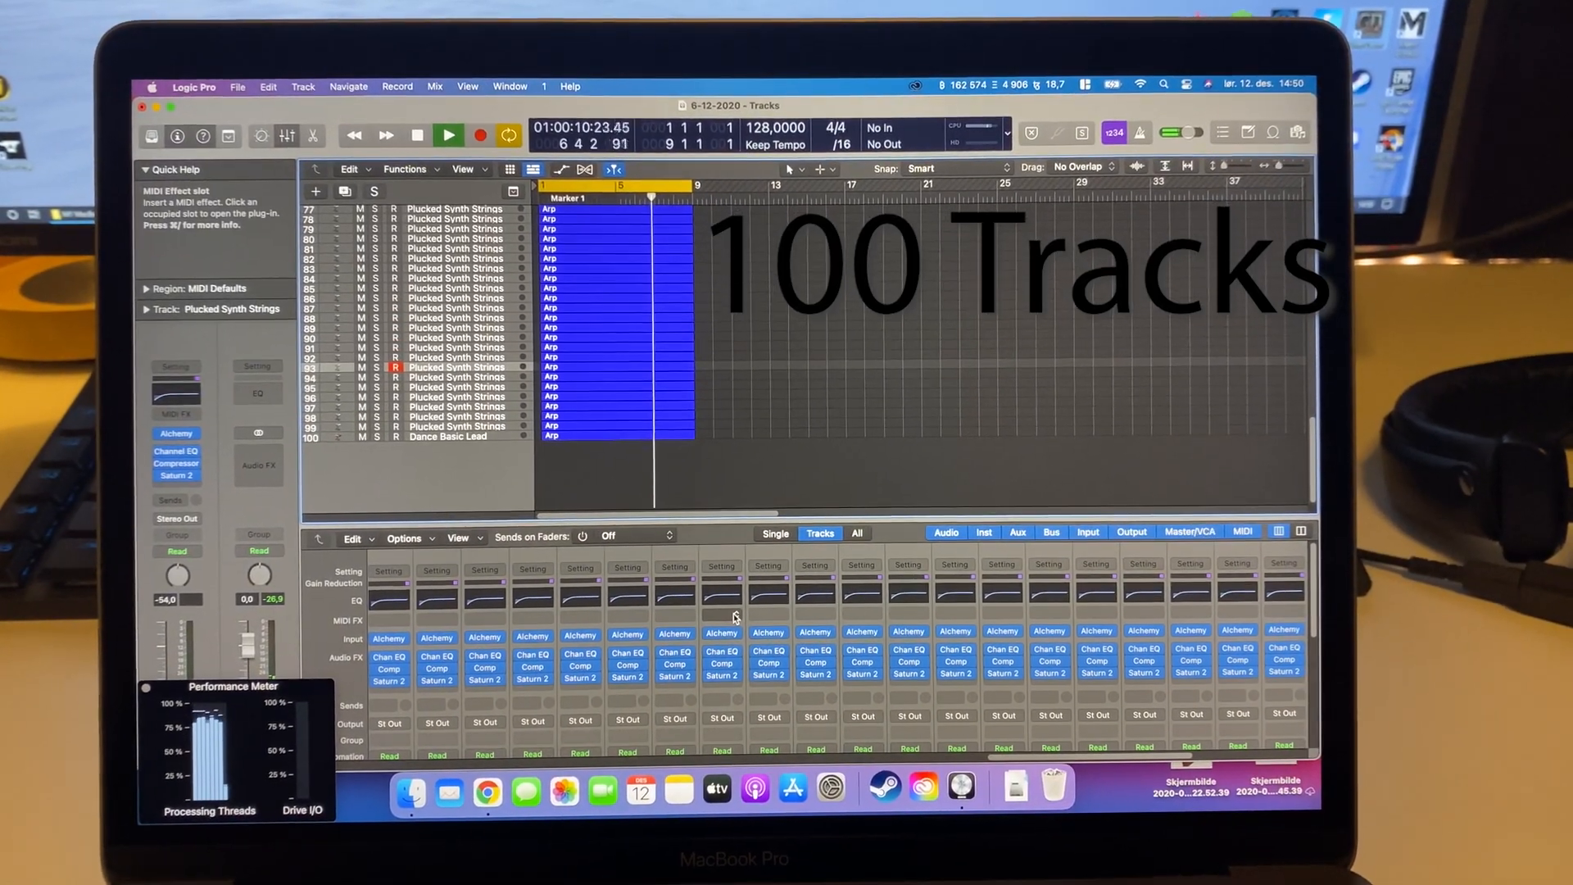
left_click(449, 131)
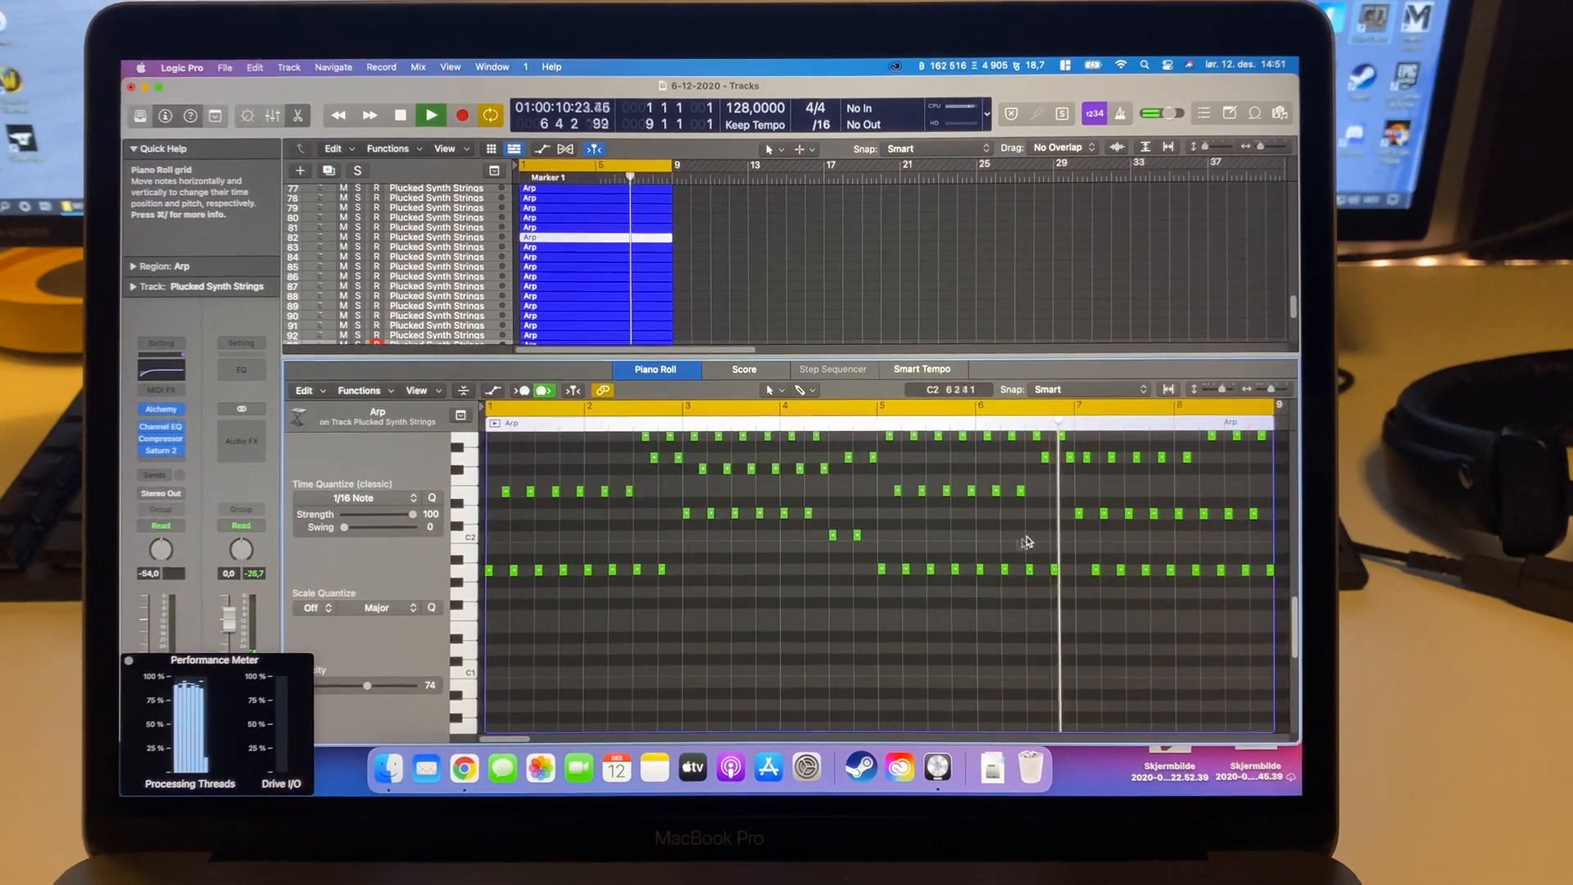
Step: Open an Arp region's notes in the Piano Roll editor
left_click_drag(823, 481, 1168, 618)
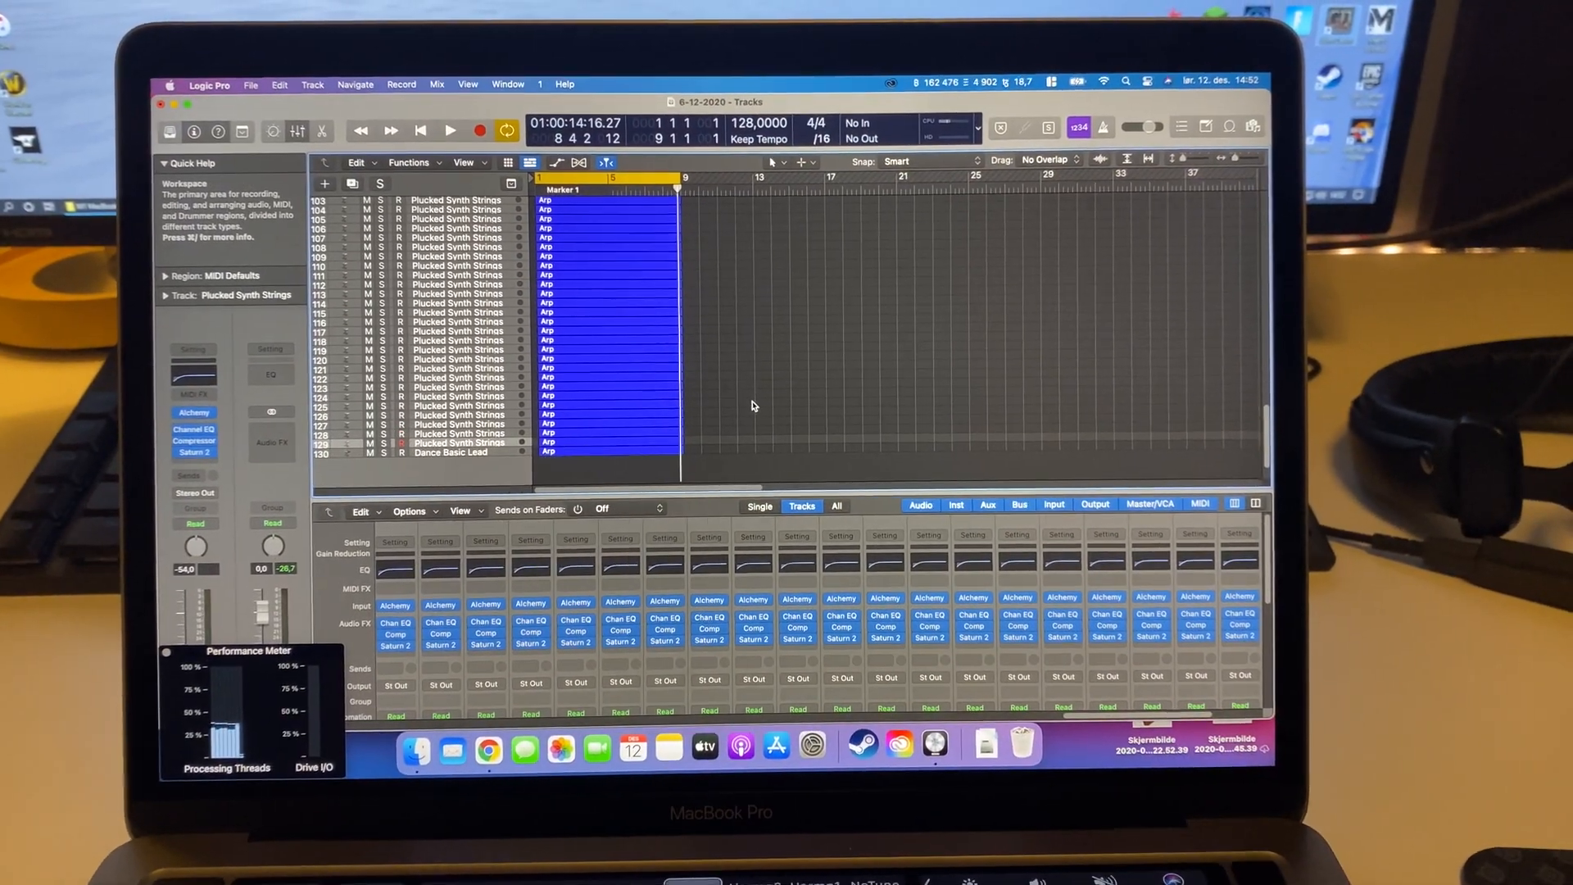
Step: Play back the 130-track project, inspect a channel strip, then stop playback
left_click(450, 131)
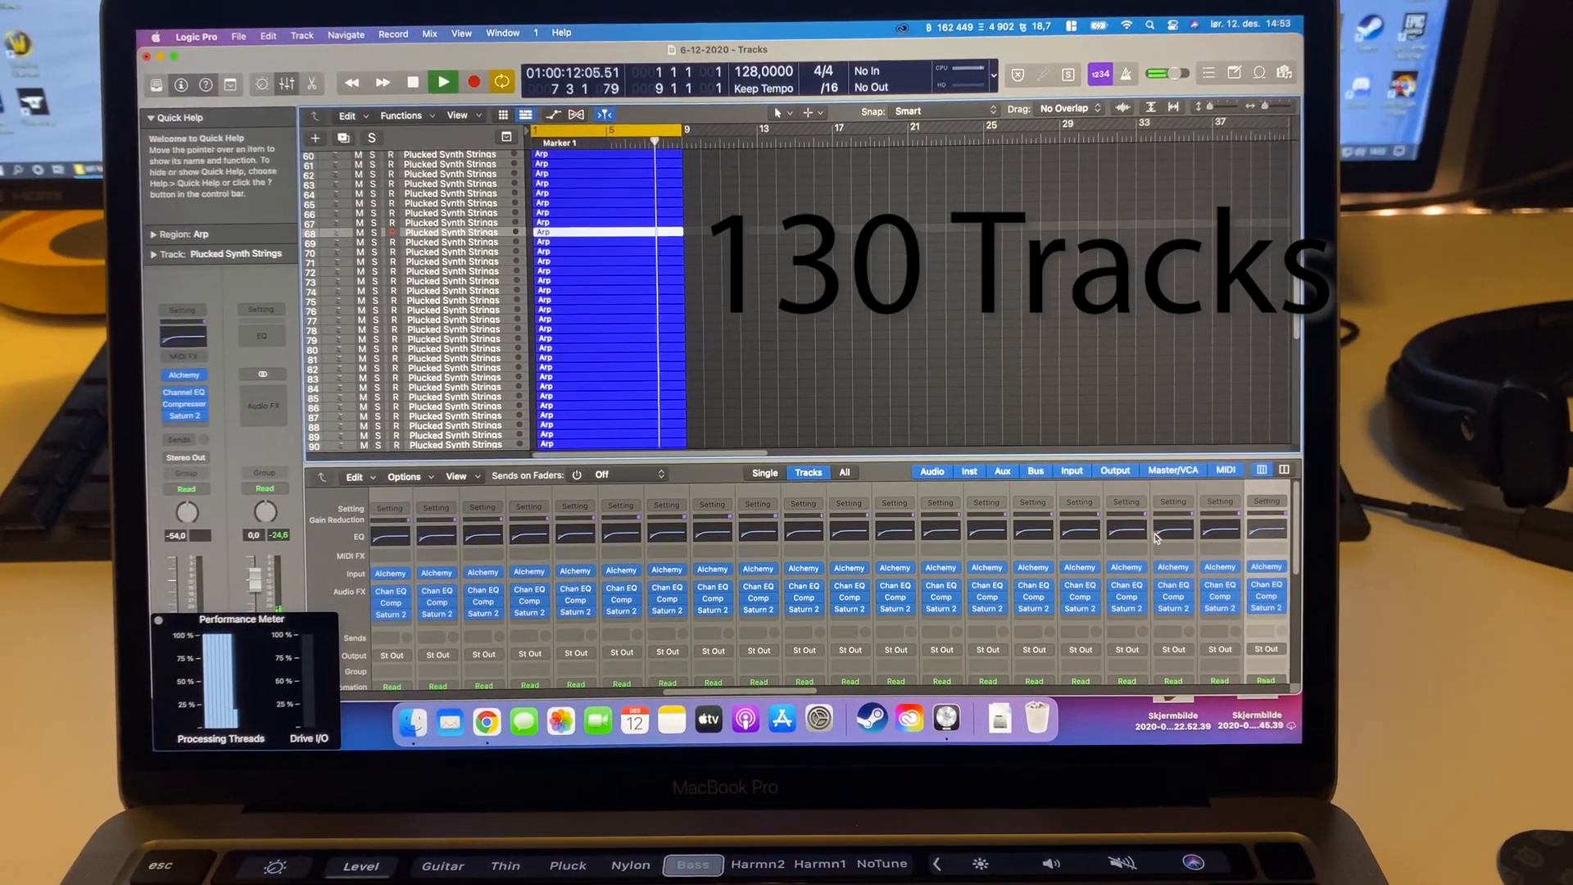
left_click(441, 80)
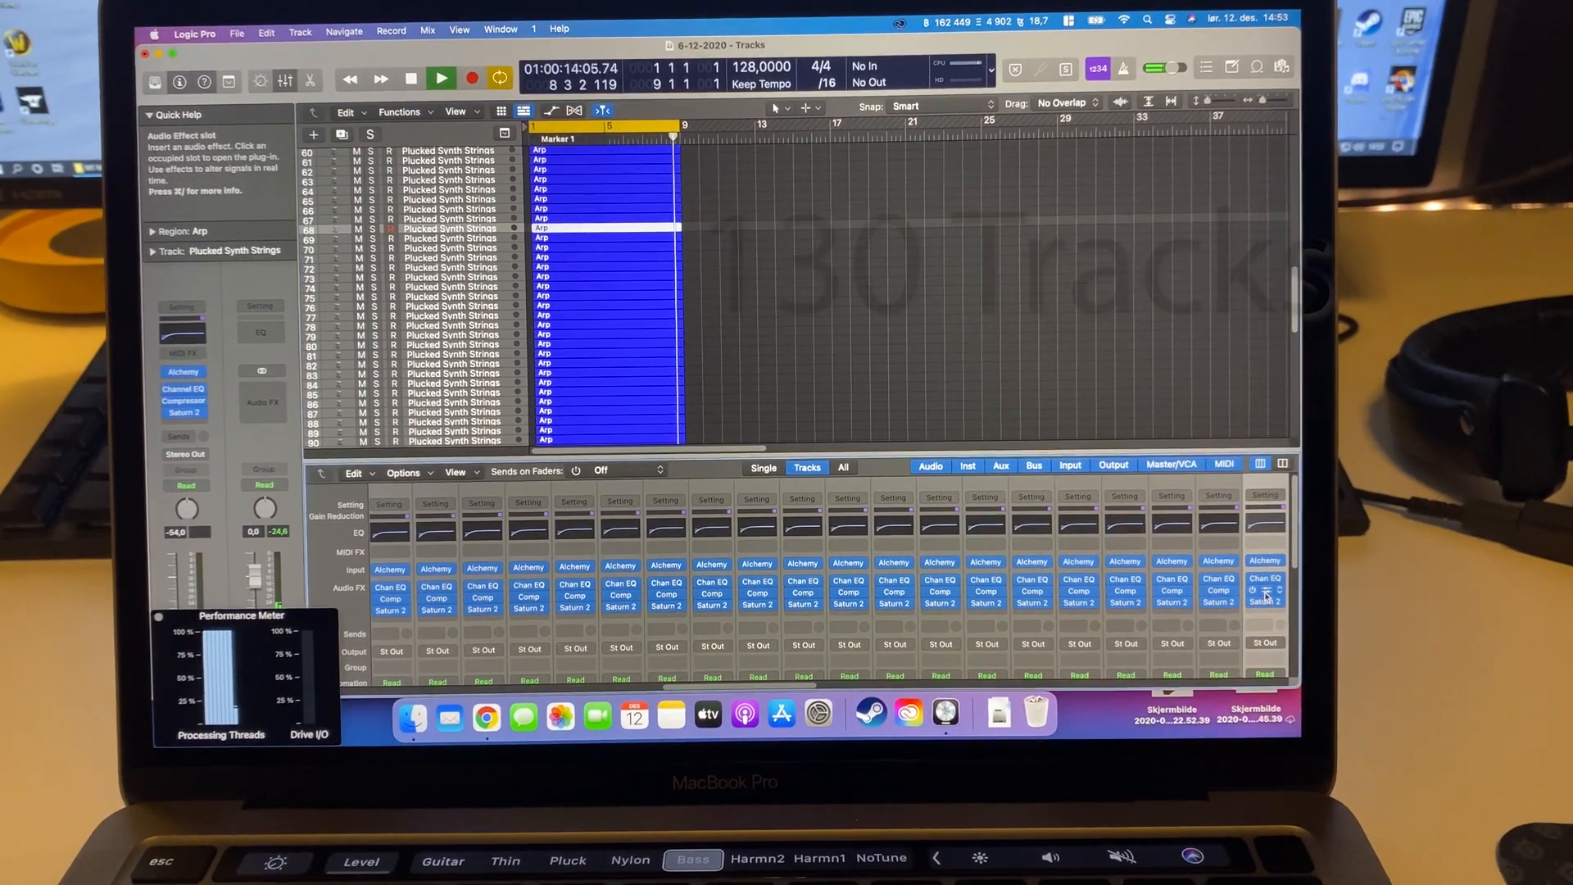
left_click(182, 402)
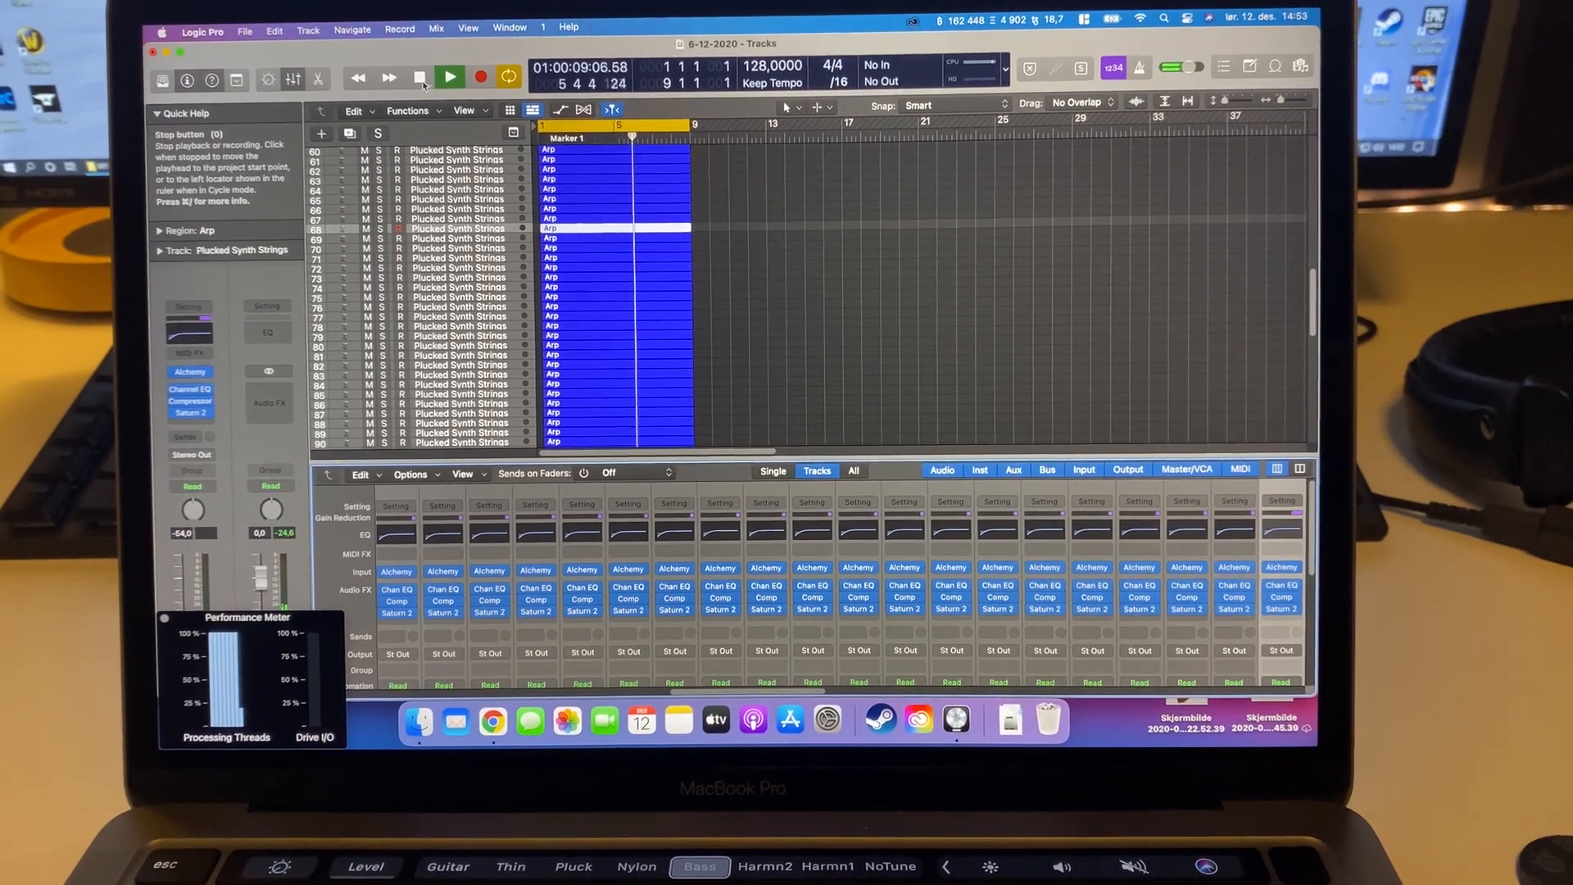
left_click(421, 77)
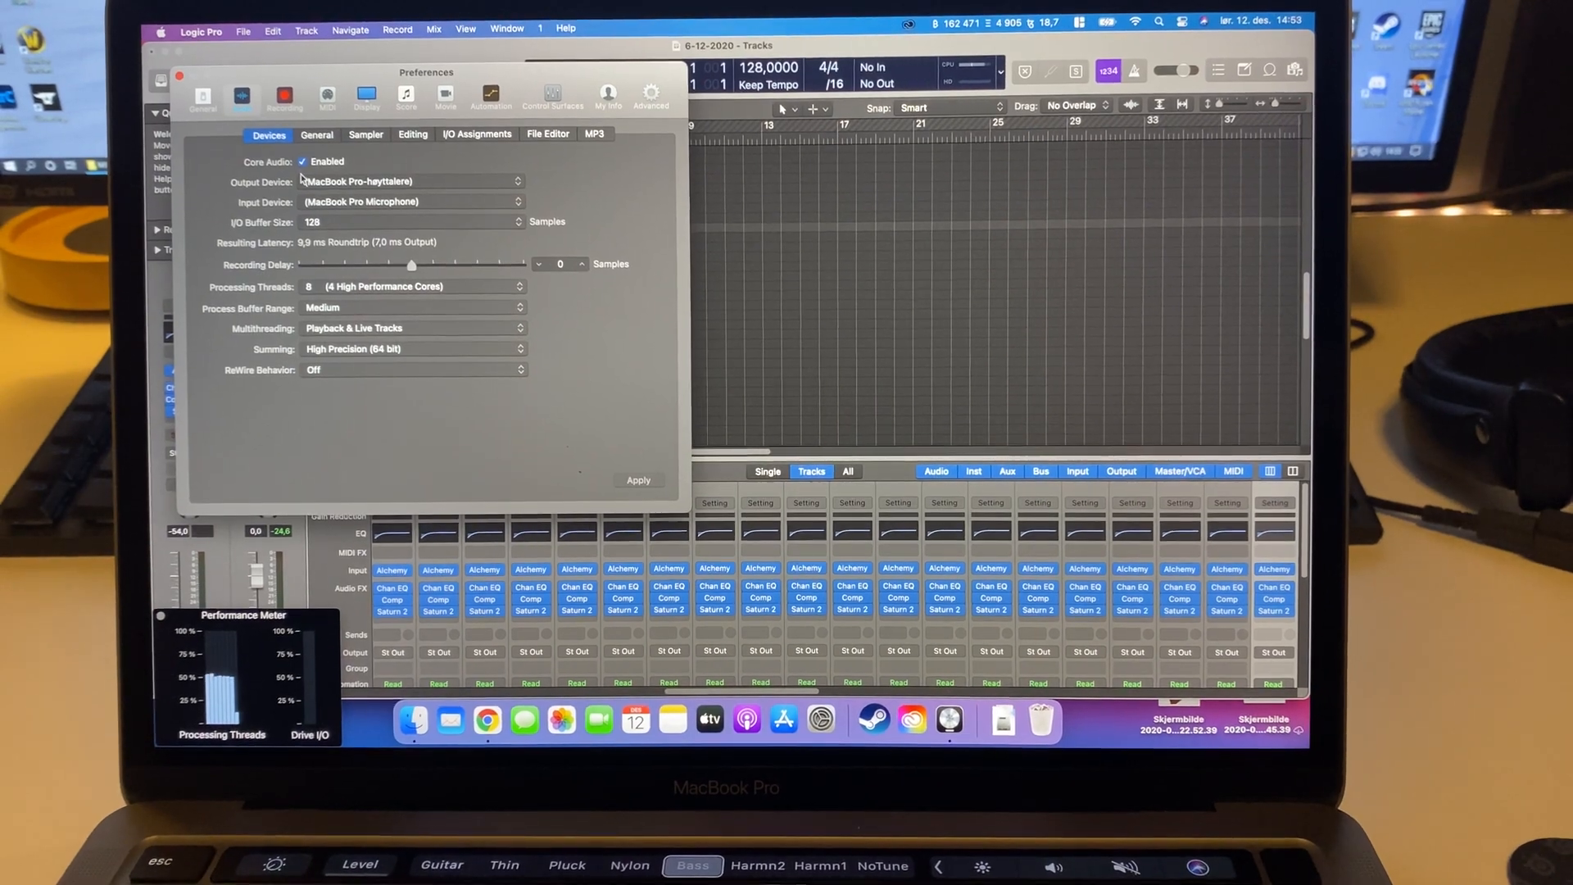
Step: Set the I/O Buffer Size to 64 samples in Audio Devices preferences
left_click(411, 222)
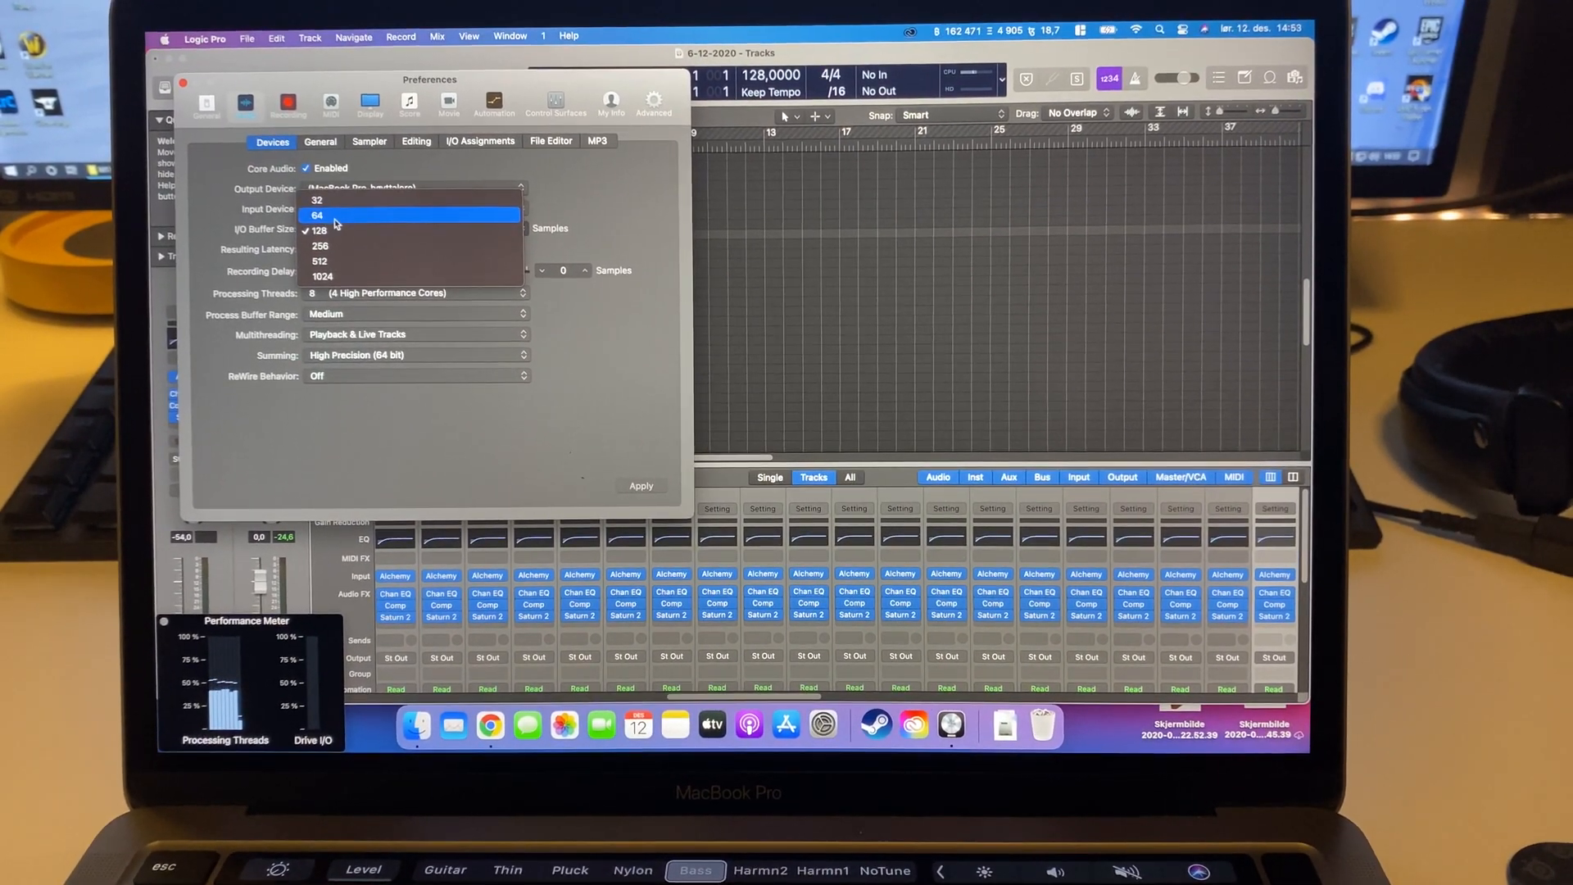
left_click(316, 214)
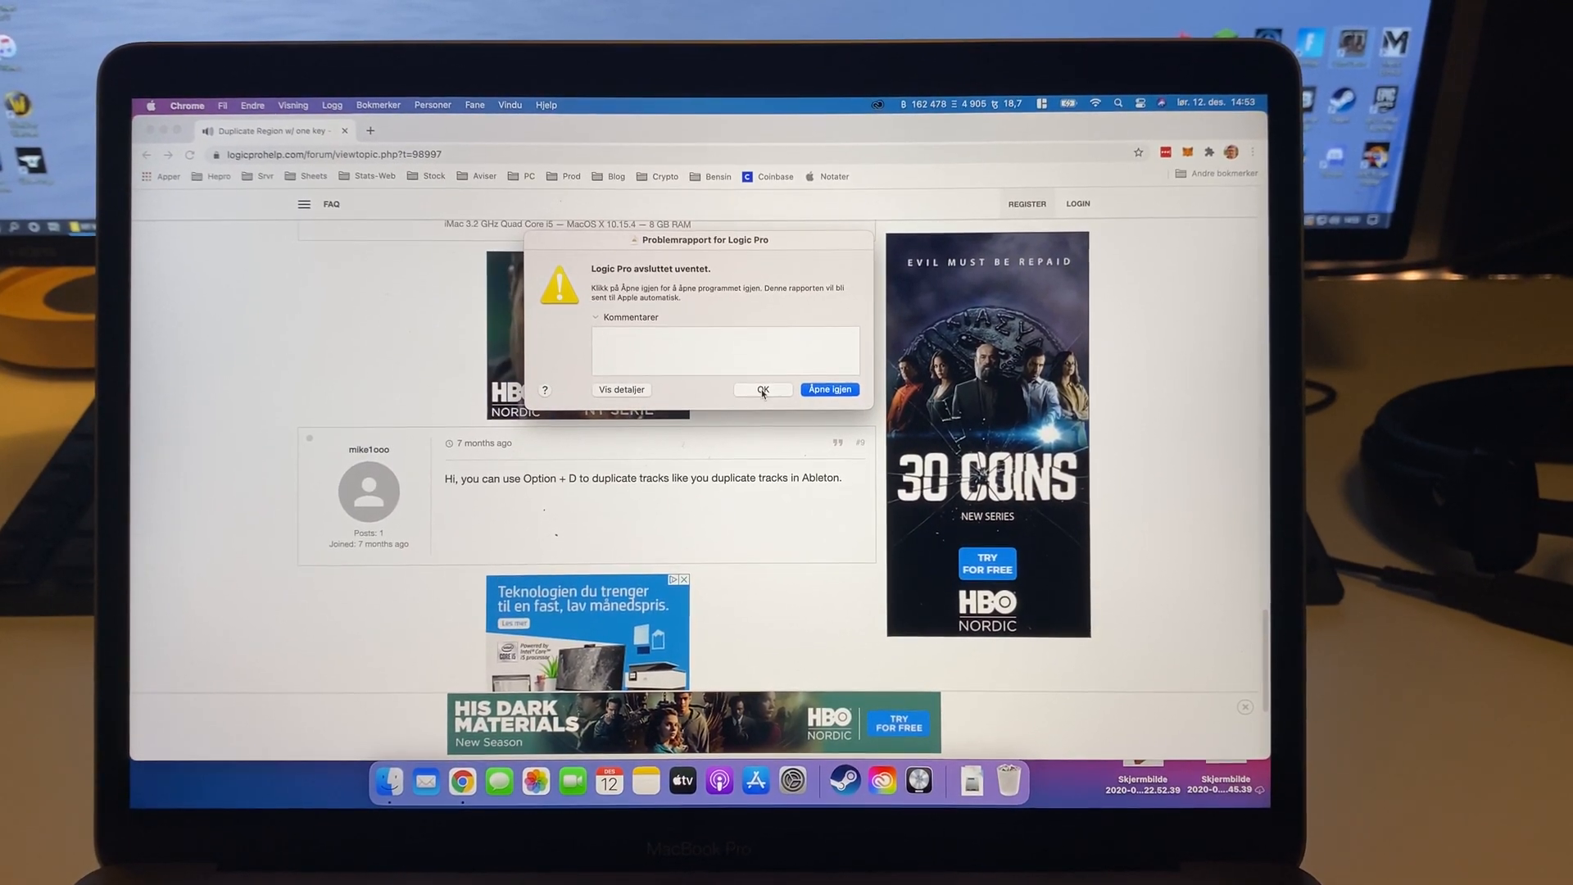
Step: Dismiss the 'Logic Pro quit unexpectedly' report and relaunch Logic Pro from the Dock
left_click(762, 390)
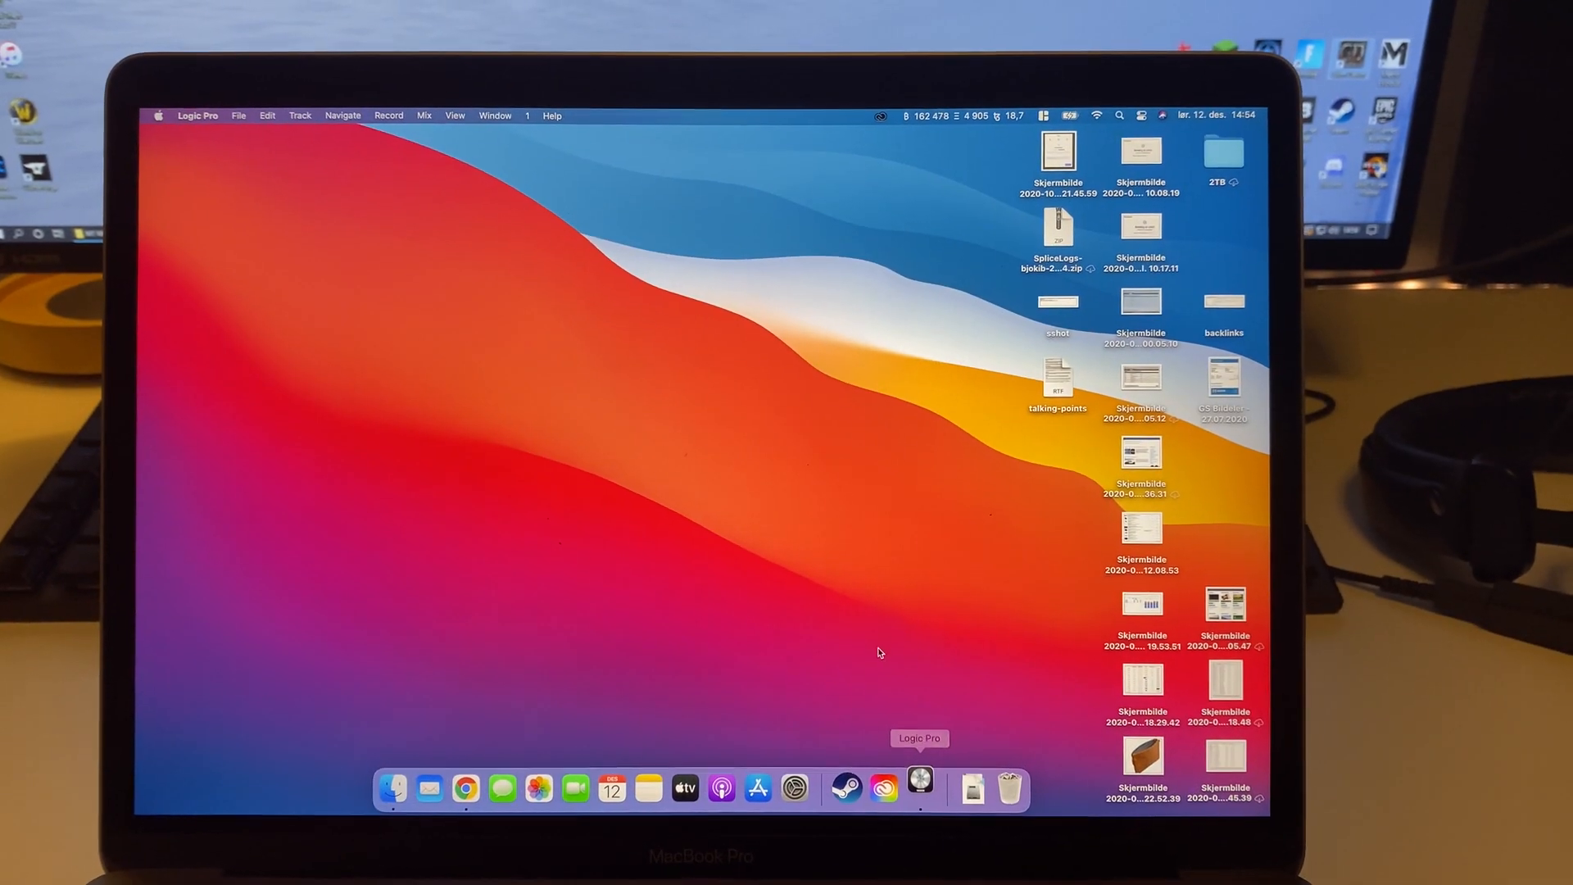
left_click(920, 788)
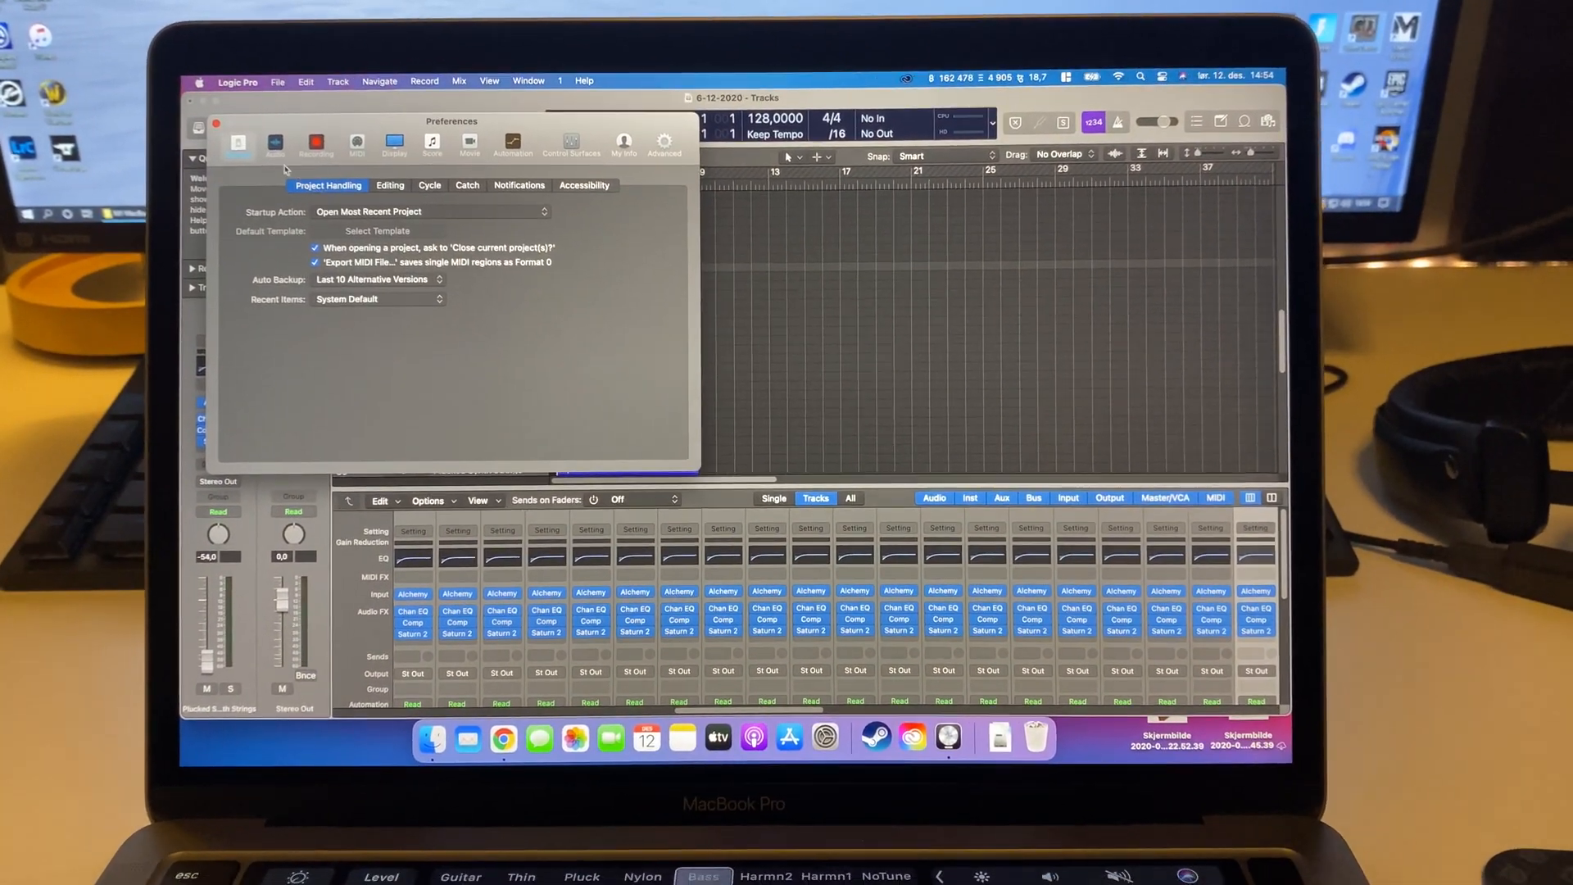
Step: Switch the reopened project's Preferences window to the Audio settings
left_click(274, 141)
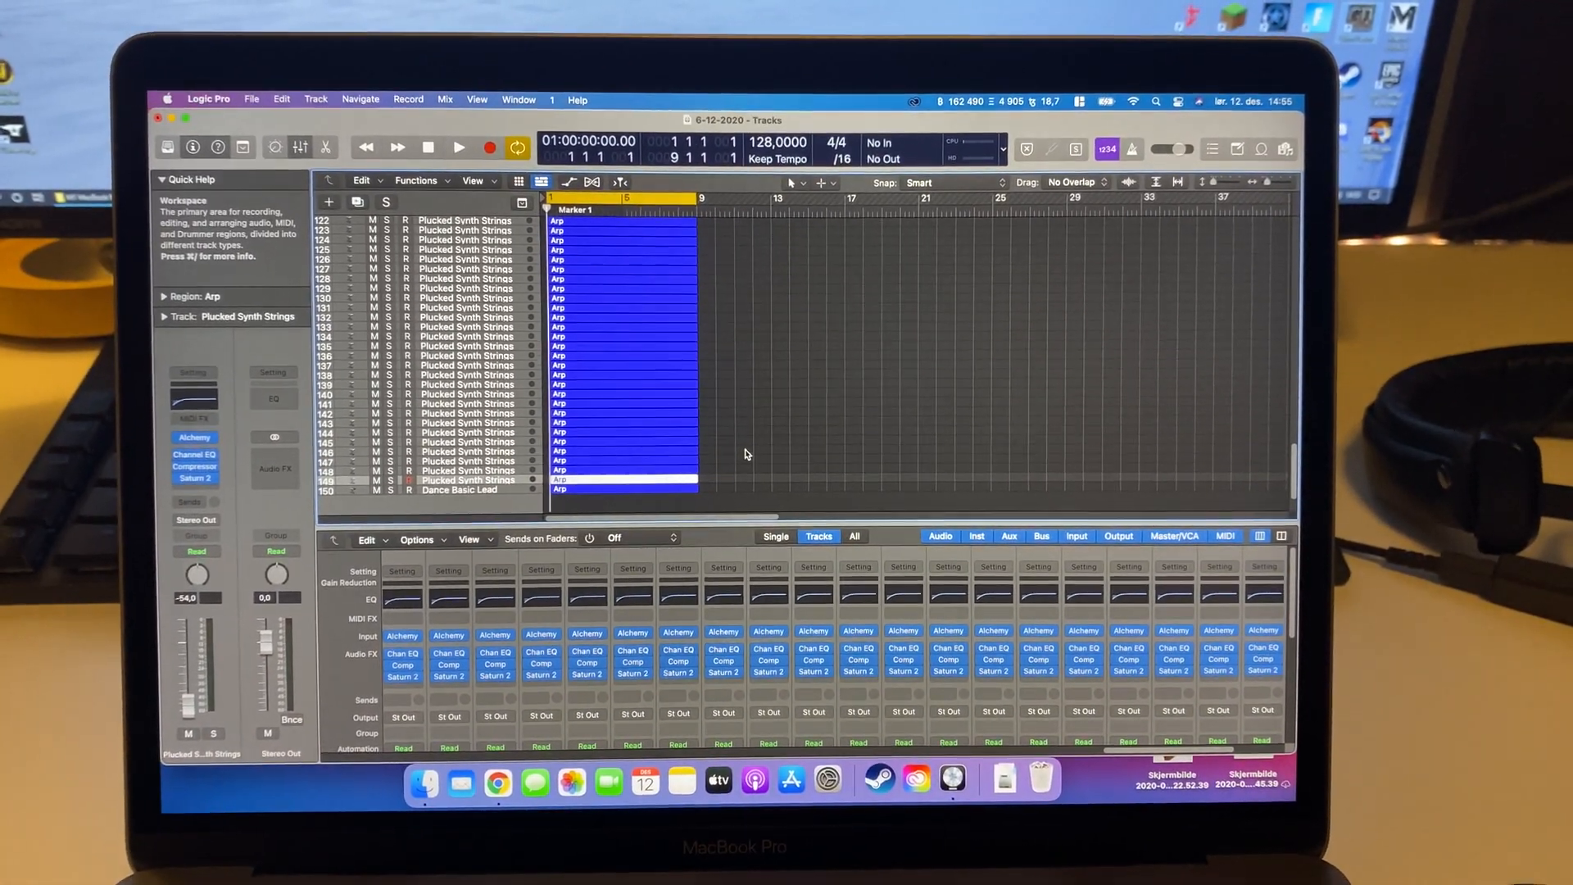
Step: Play the 150-track project and watch the load in the detailed CPU Performance Meter
left_click(459, 148)
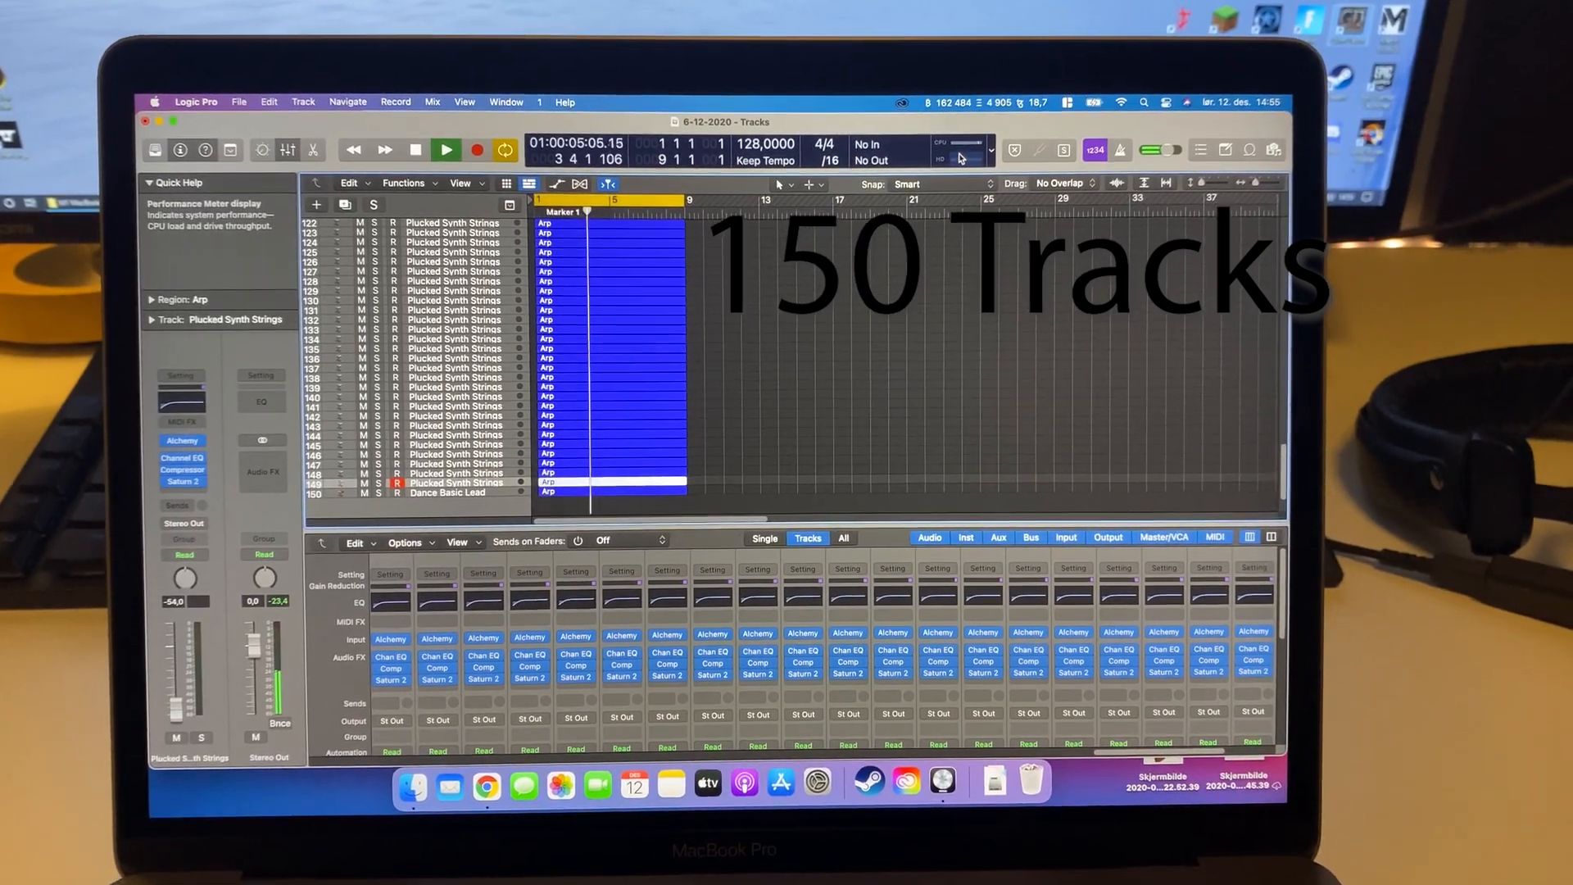
left_click(954, 149)
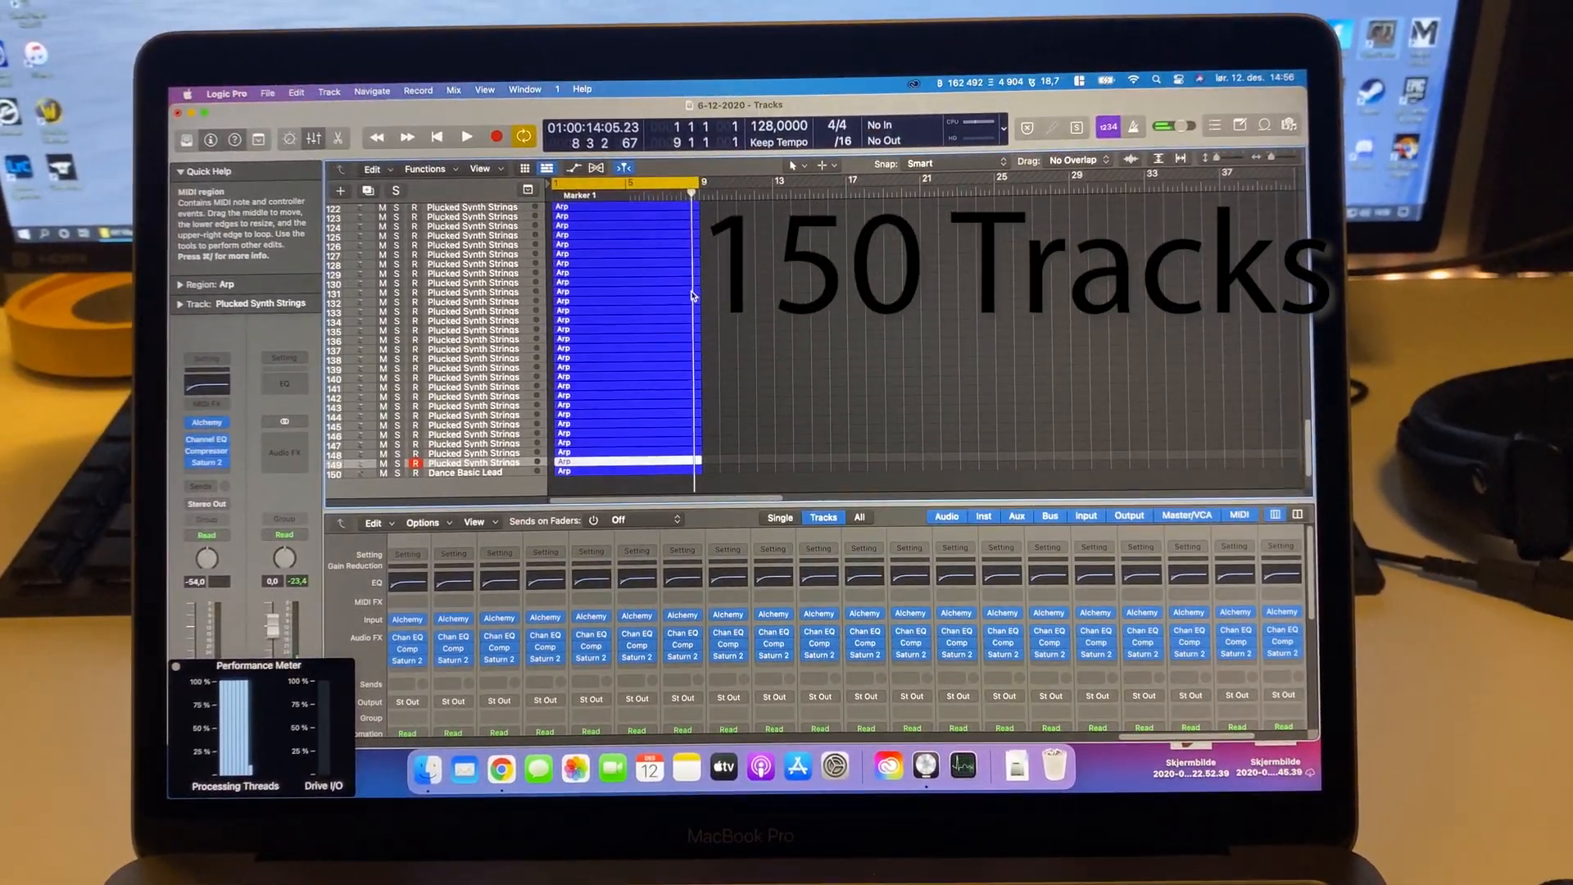
scroll("down", 3)
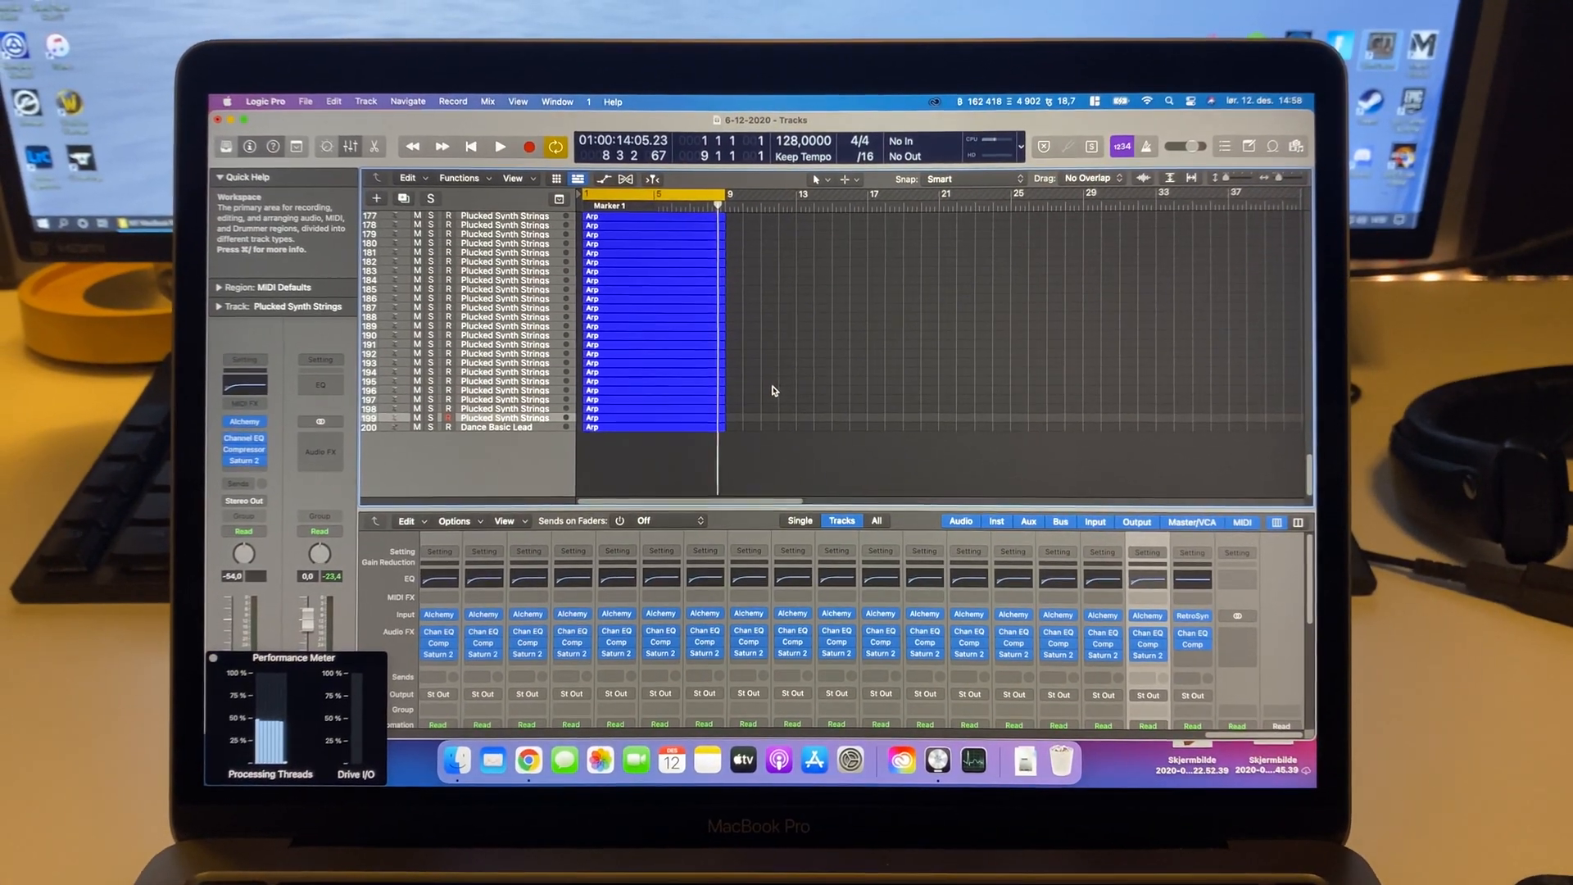
Step: Play the 200-track project and dismiss the resulting System Overload alert
left_click(498, 136)
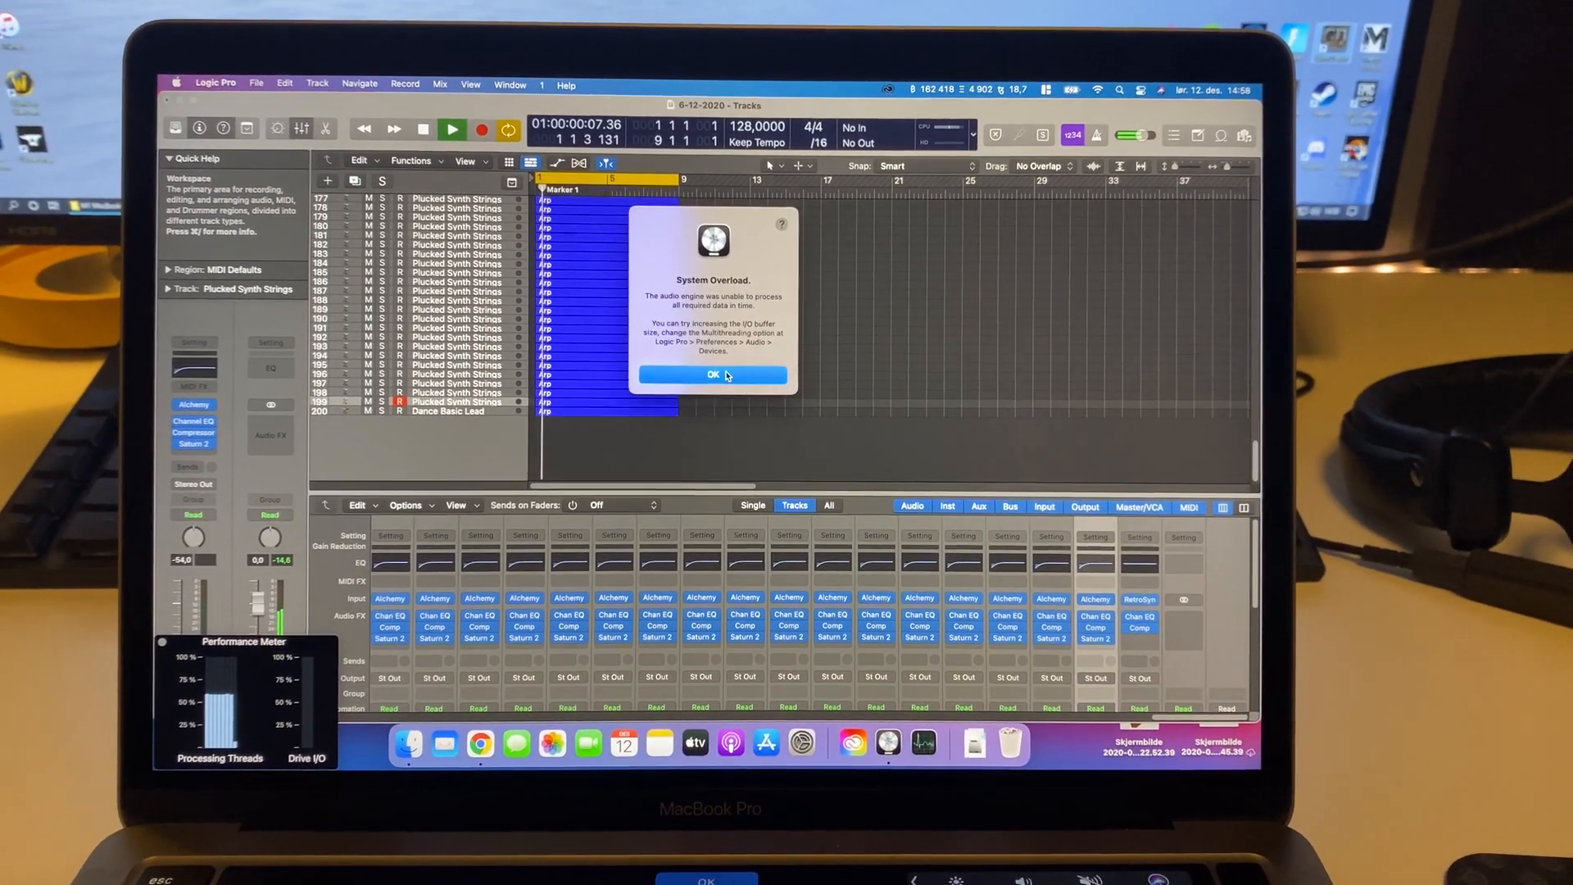
left_click(712, 374)
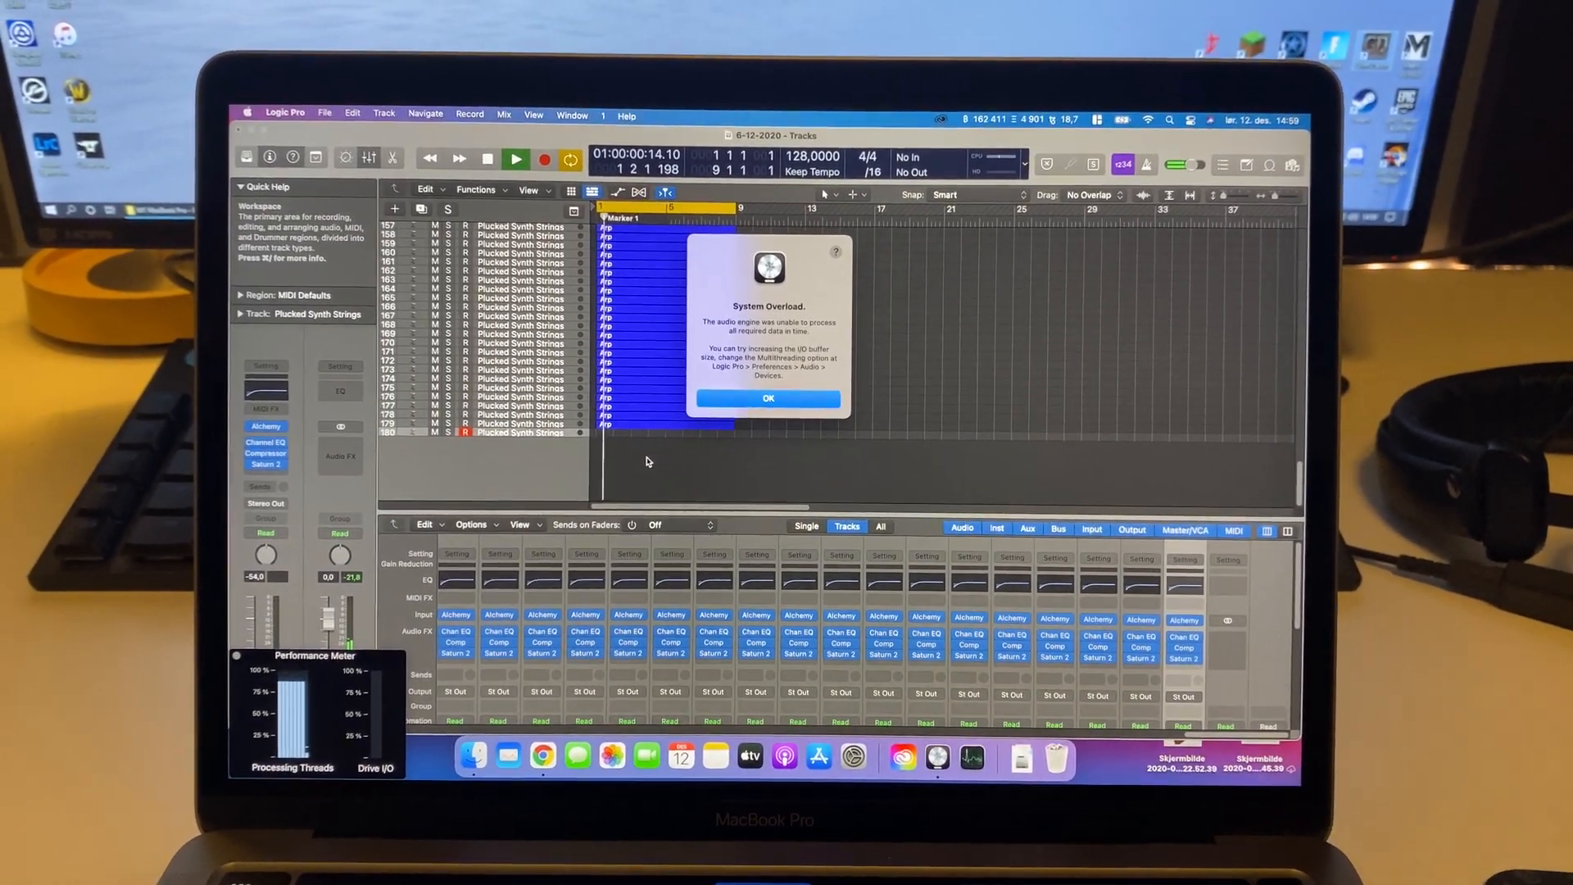
Step: Dismiss the recurring System Overload alerts while trimming tracks toward 176
left_click(766, 399)
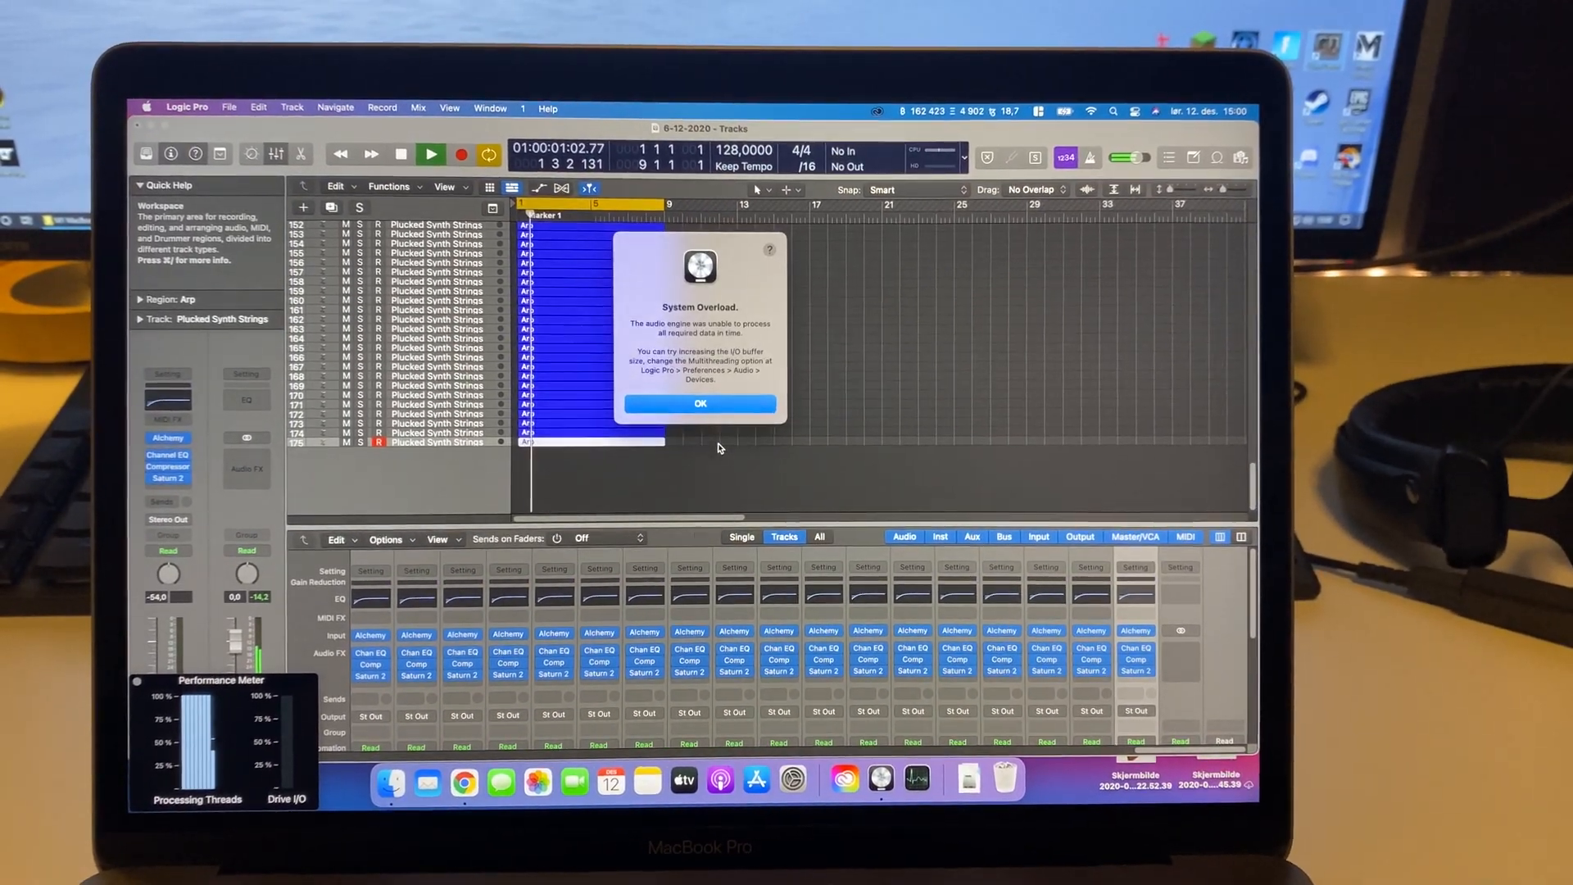
left_click(700, 403)
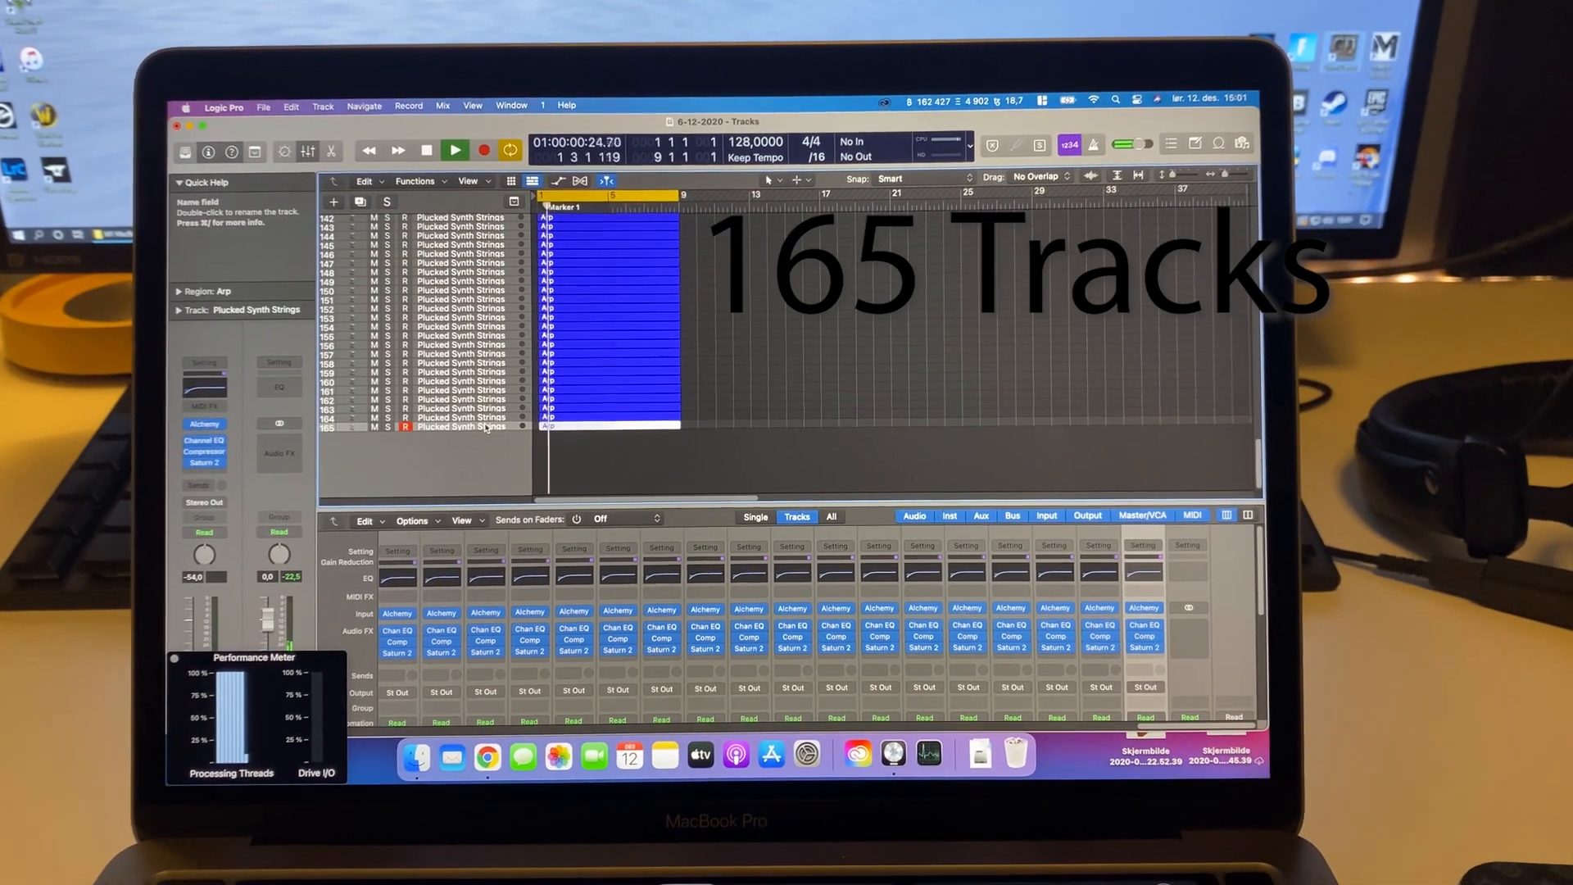
Step: Select track 165, the last Plucked Synth Strings track, as the project's new end
left_click(454, 151)
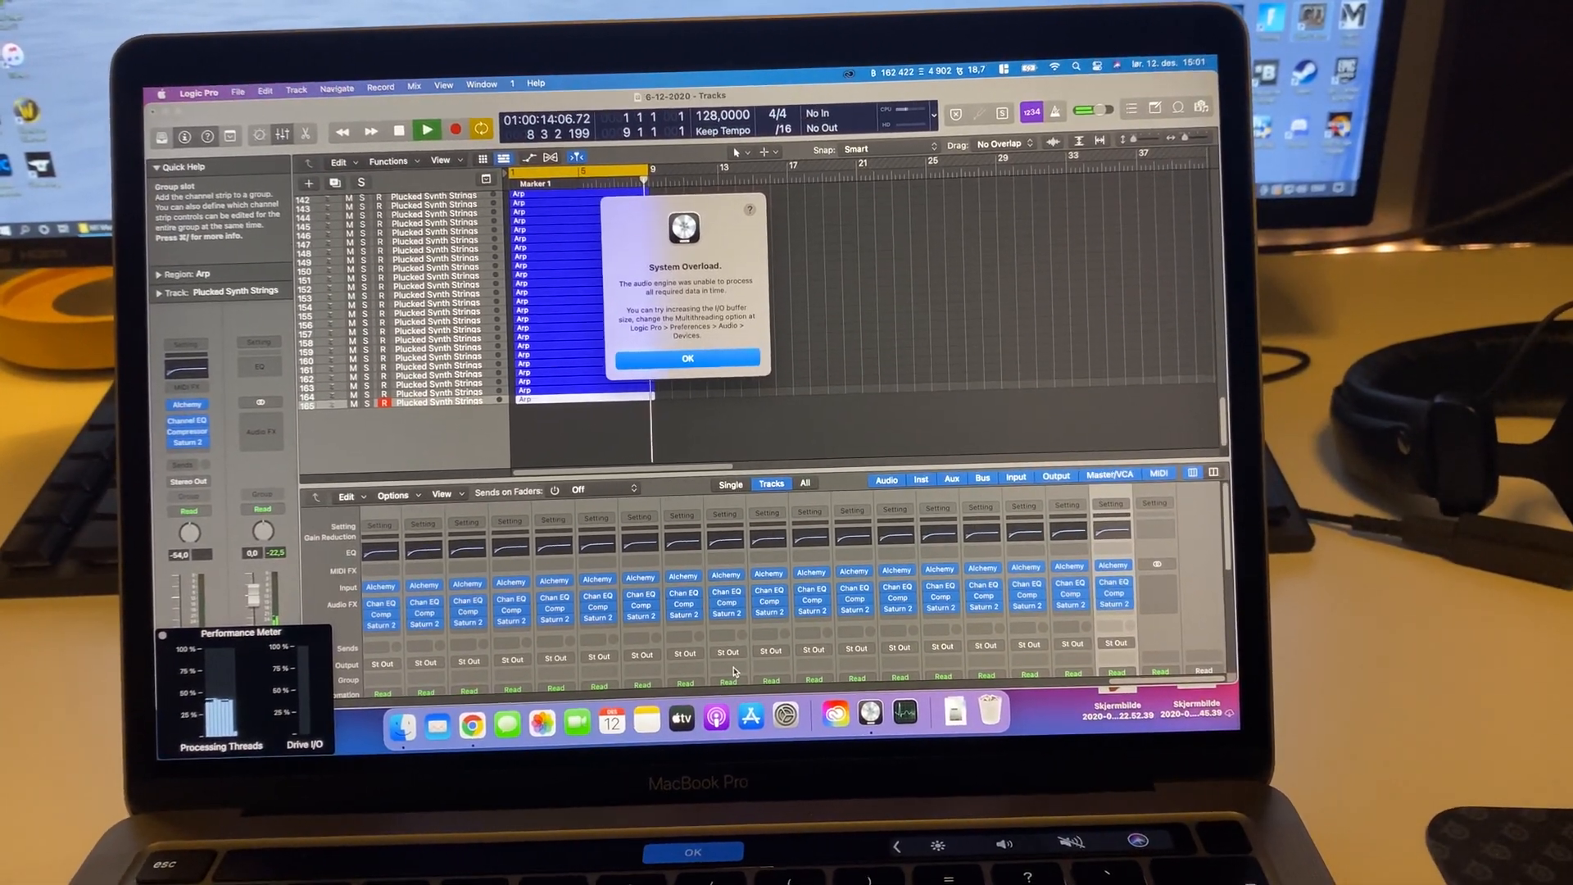
Step: Dismiss the System Overload alert, leaving the 165-track project with playback stopped
left_click(687, 359)
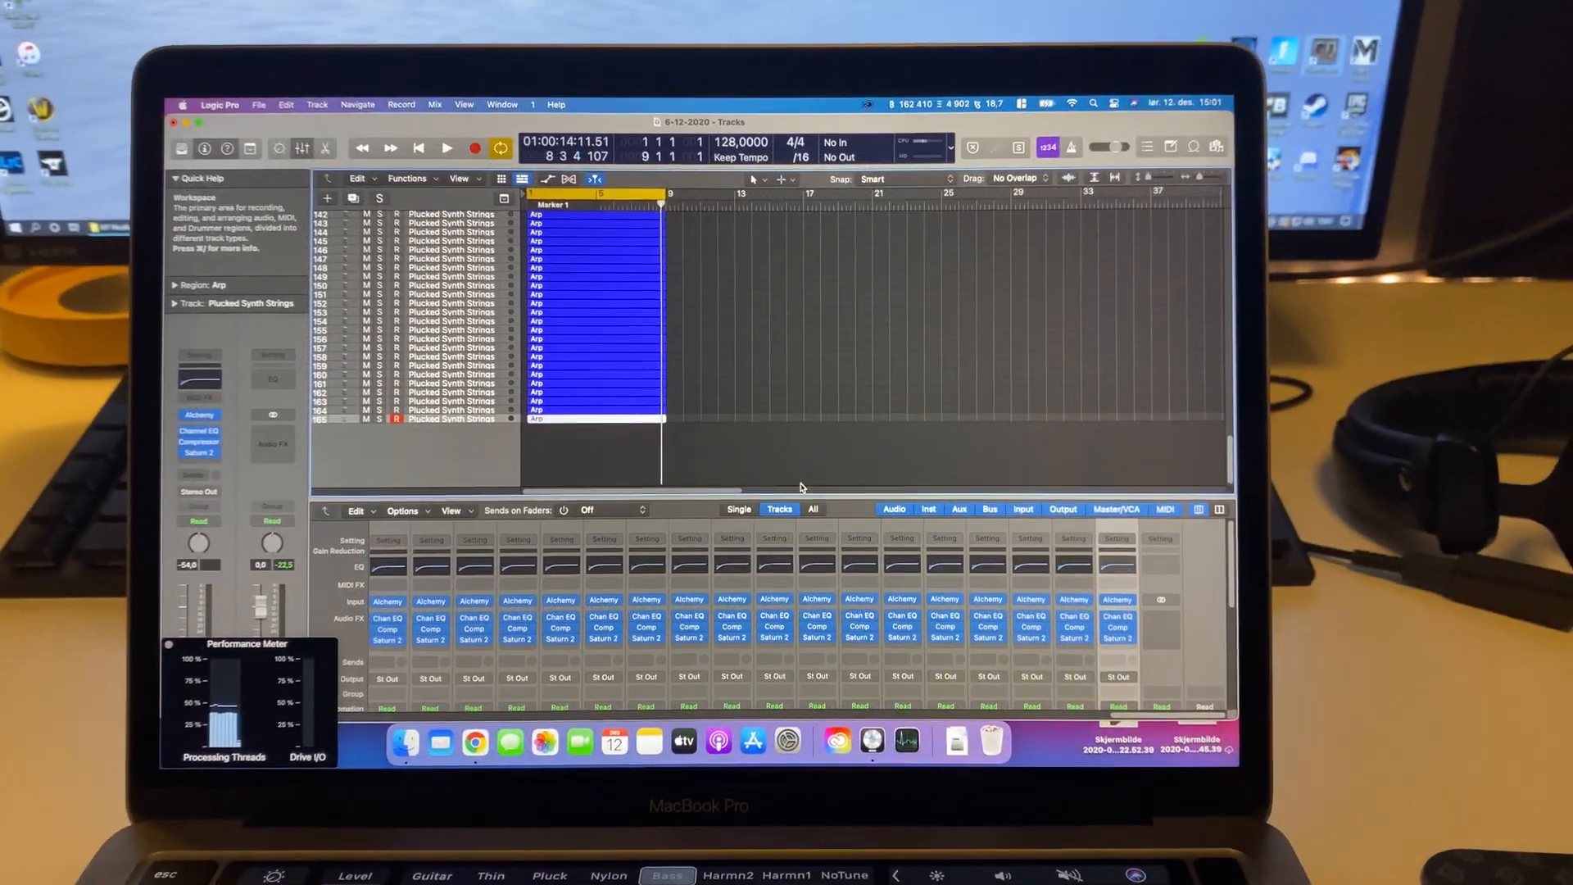